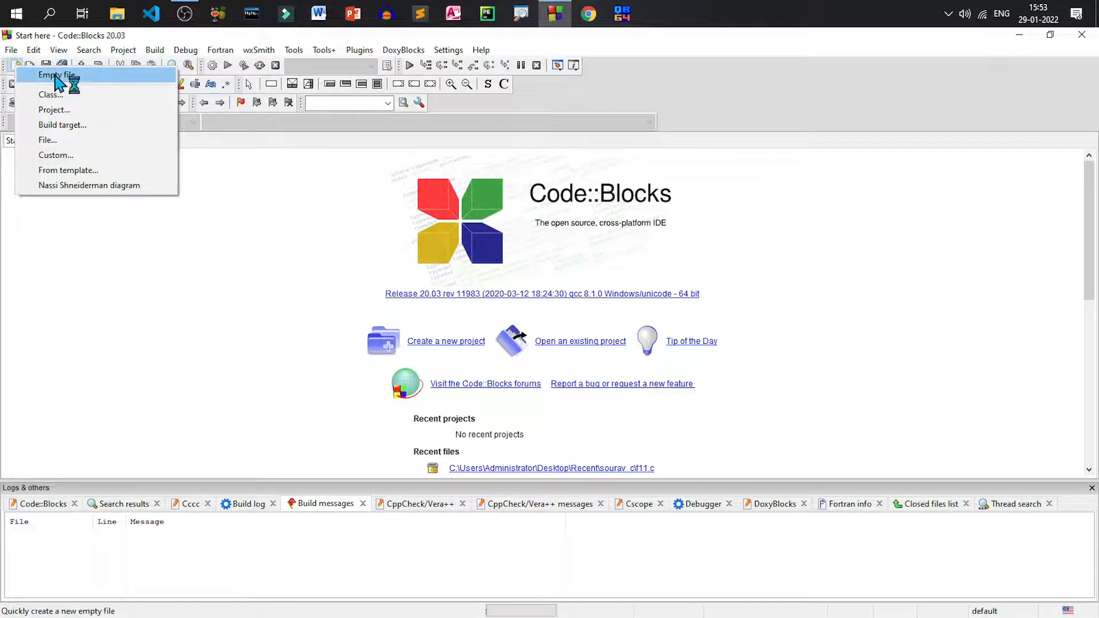
Start a new empty file with the comment '// This program calculates area and perimeter of a rectangle'
{"action": "left_click", "coordinate": [57, 76]}
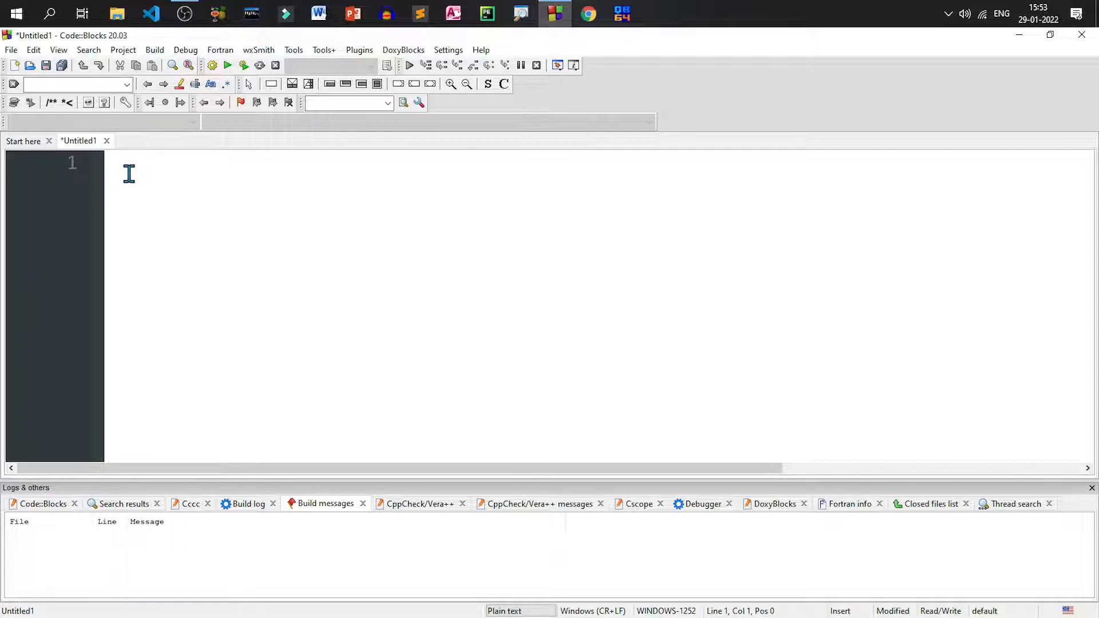
{"action": "type", "text": "//"}
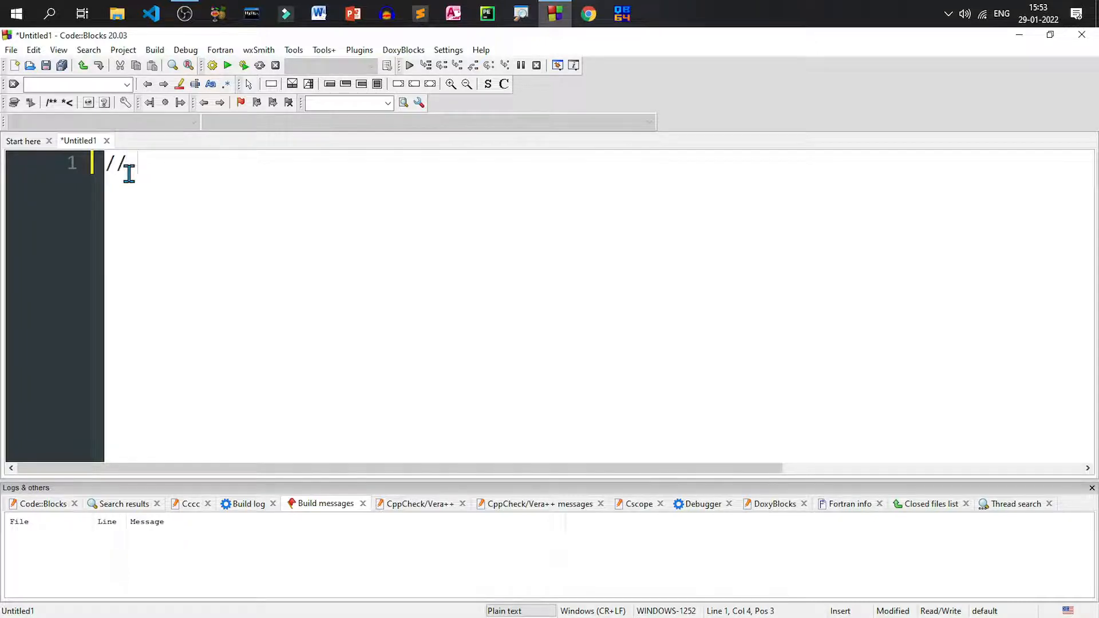
{"action": "type", "text": "This program calcualtes the area and pe"}
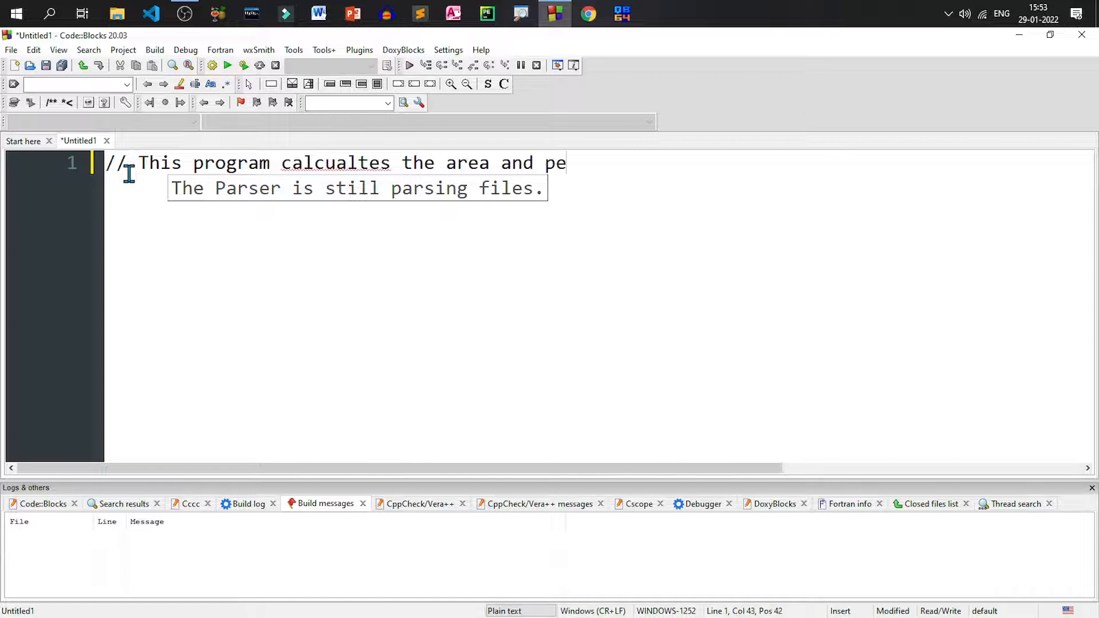
{"action": "type", "text": "rimeter of a re"}
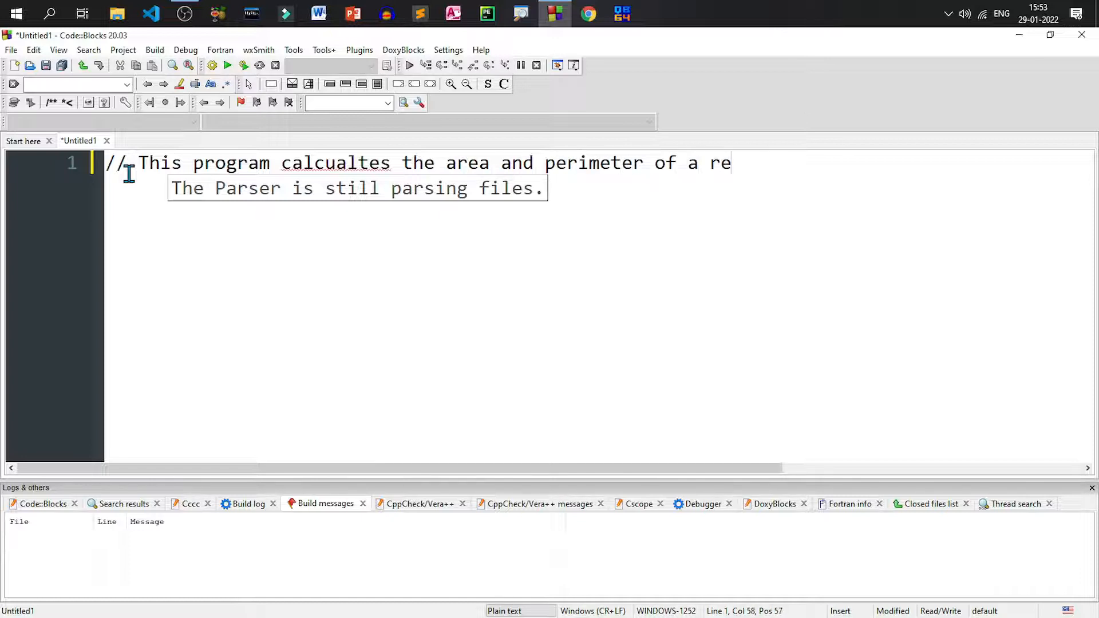
{"action": "type", "text": "ctangle"}
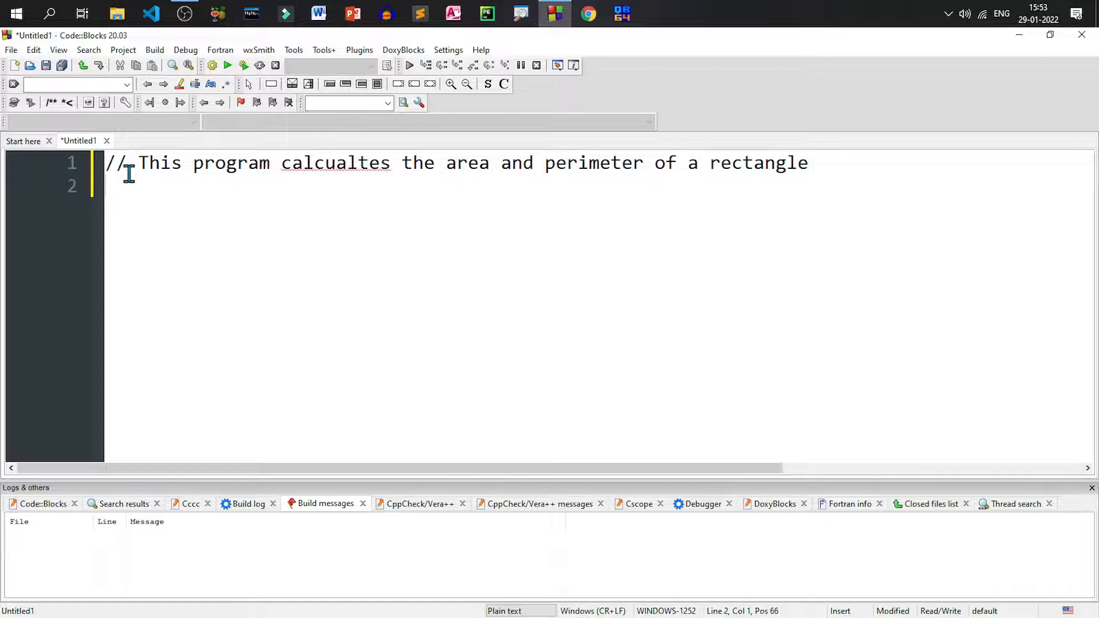
{"action": "key", "text": "enter"}
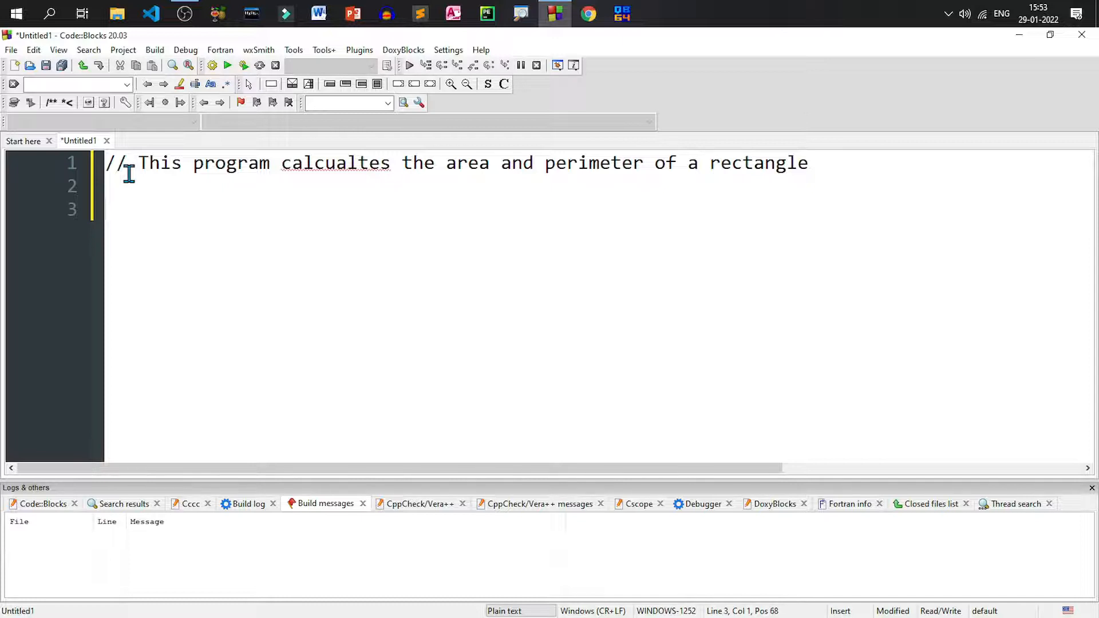
Add #include<stdio.h> and an int main() function with its opening brace
{"action": "type", "text": "#include<st"}
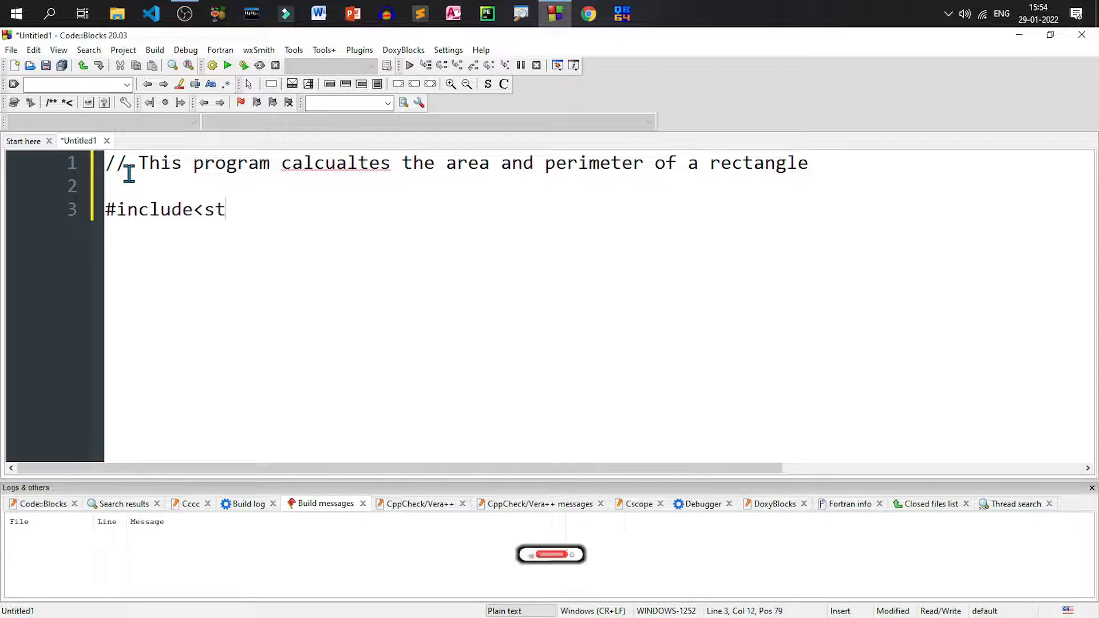
{"action": "type", "text": "dio.h>"}
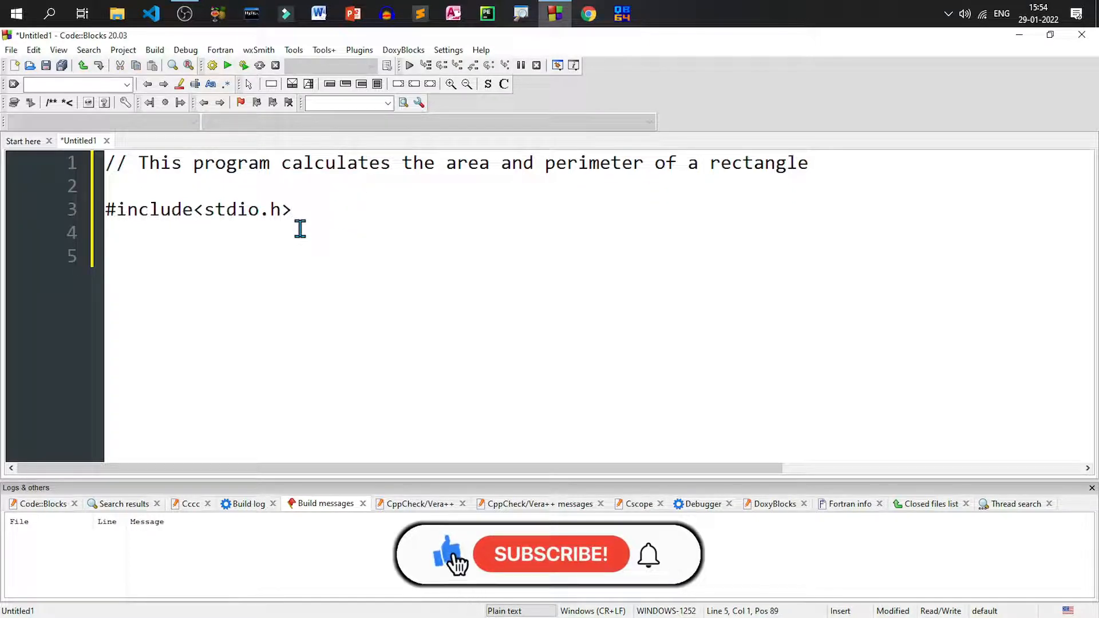
{"action": "type", "text": "int main"}
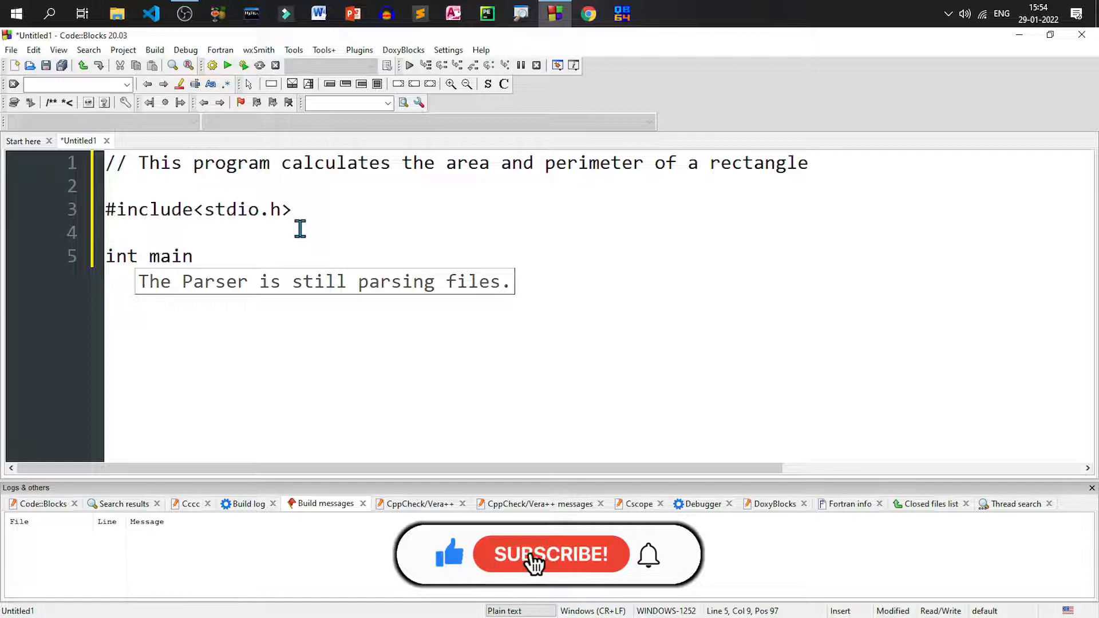
{"action": "type", "text": "()"}
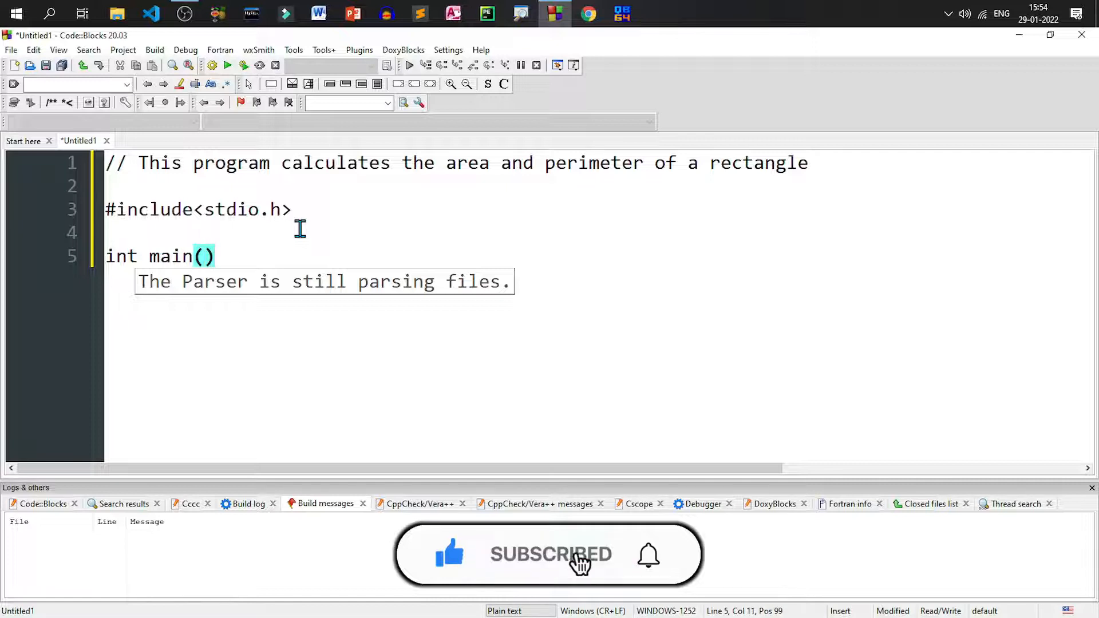
{"action": "type", "text": "{"}
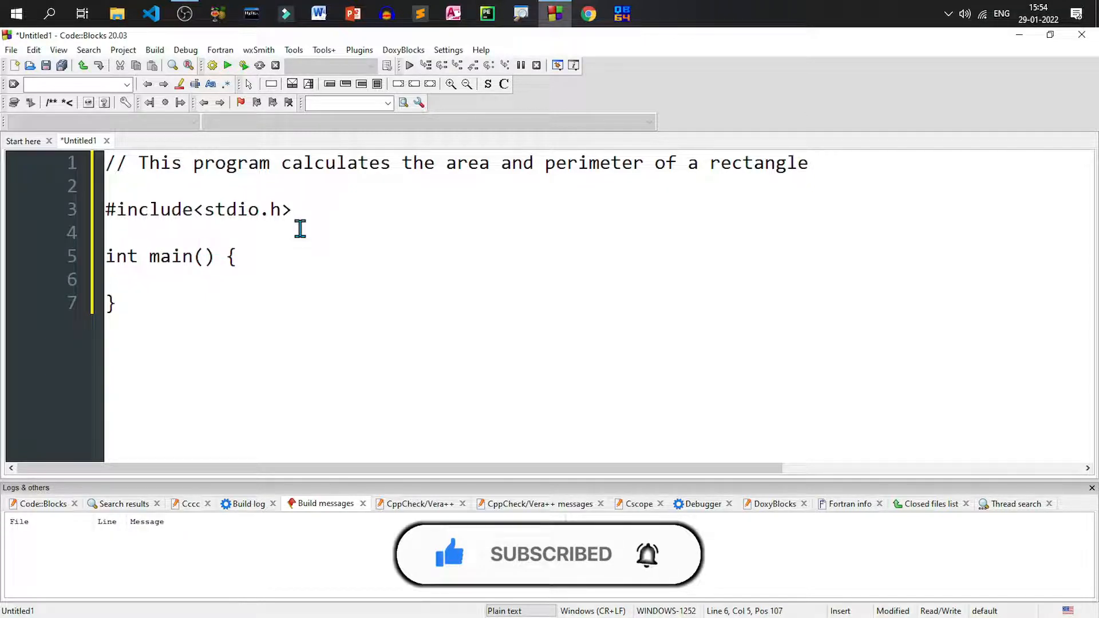
Declare the variables double l, b, a, p; inside main
{"action": "type", "text": "dou"}
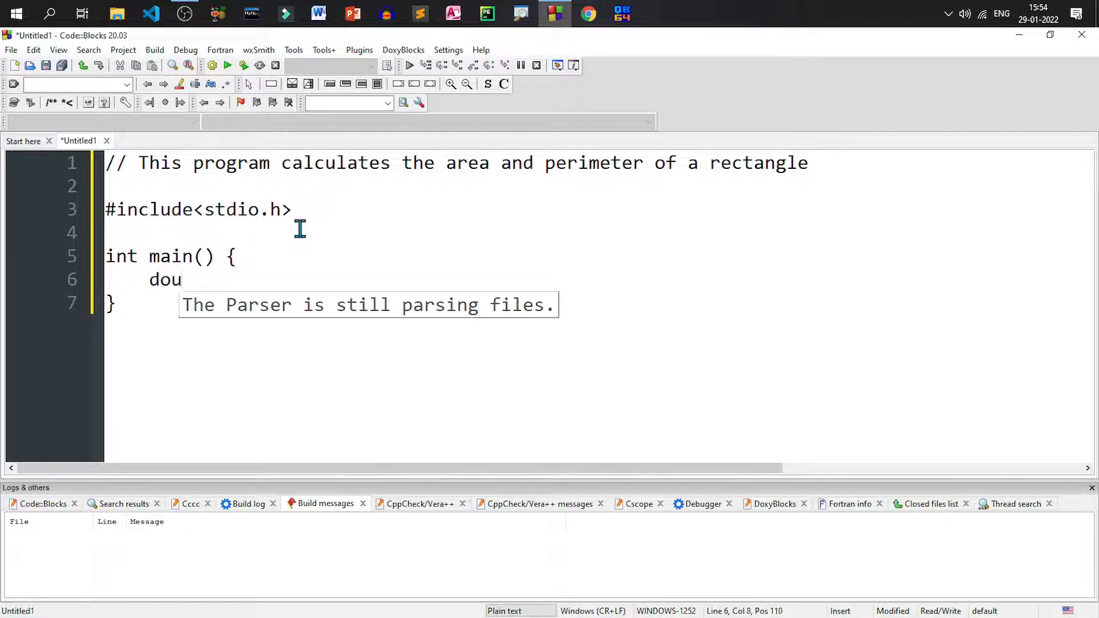
{"action": "type", "text": "ble"}
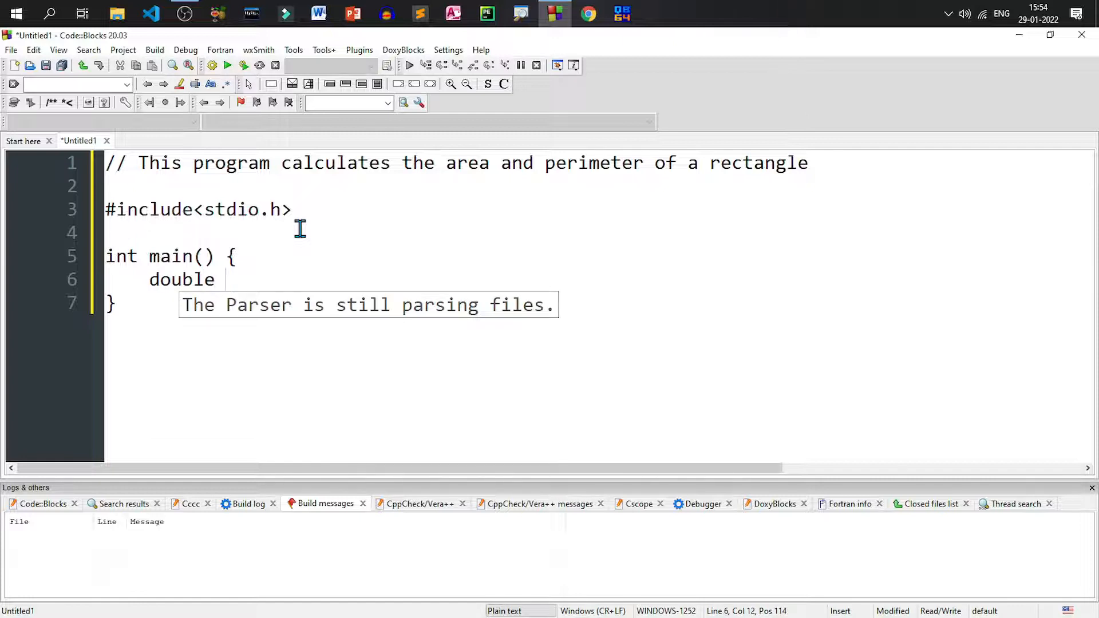
{"action": "type", "text": "l,"}
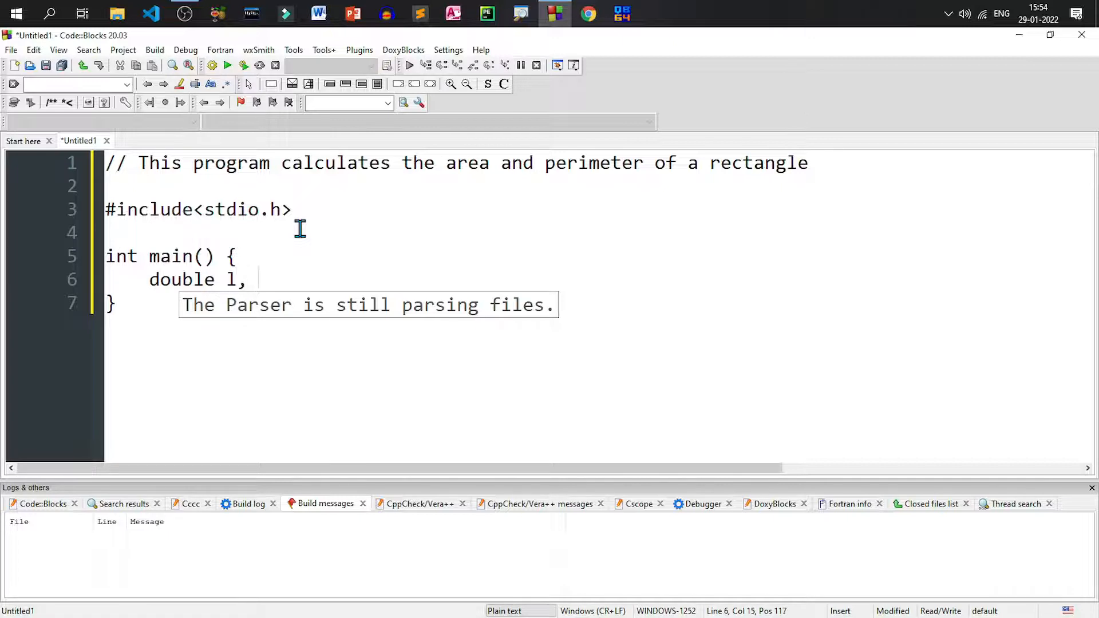
{"action": "type", "text": "b, a"}
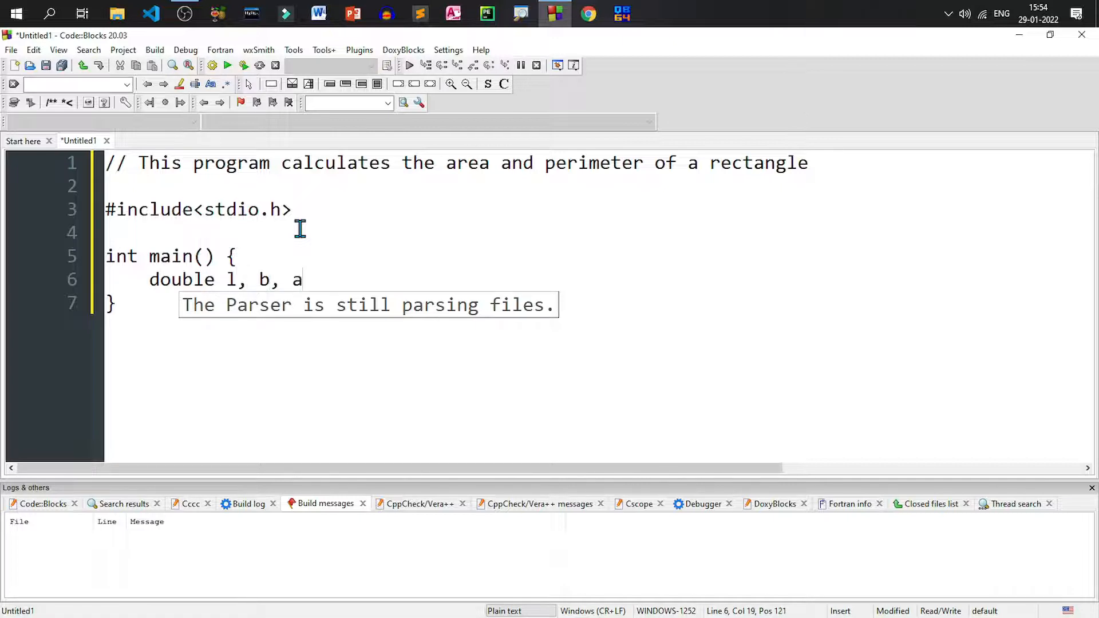
{"action": "type", "text": ","}
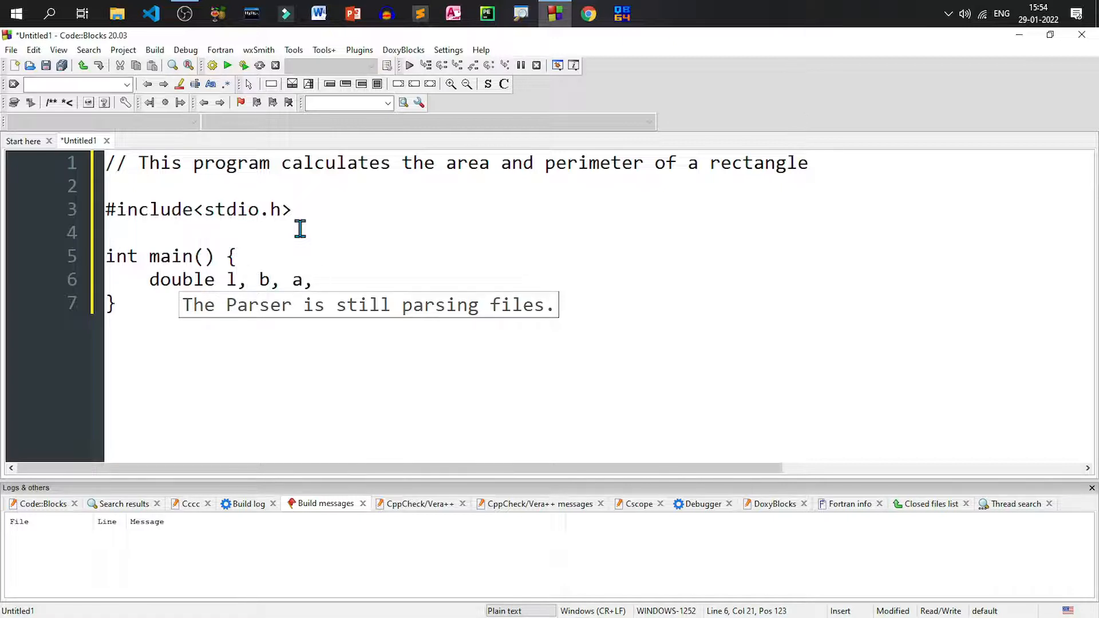
{"action": "type", "text": "p;"}
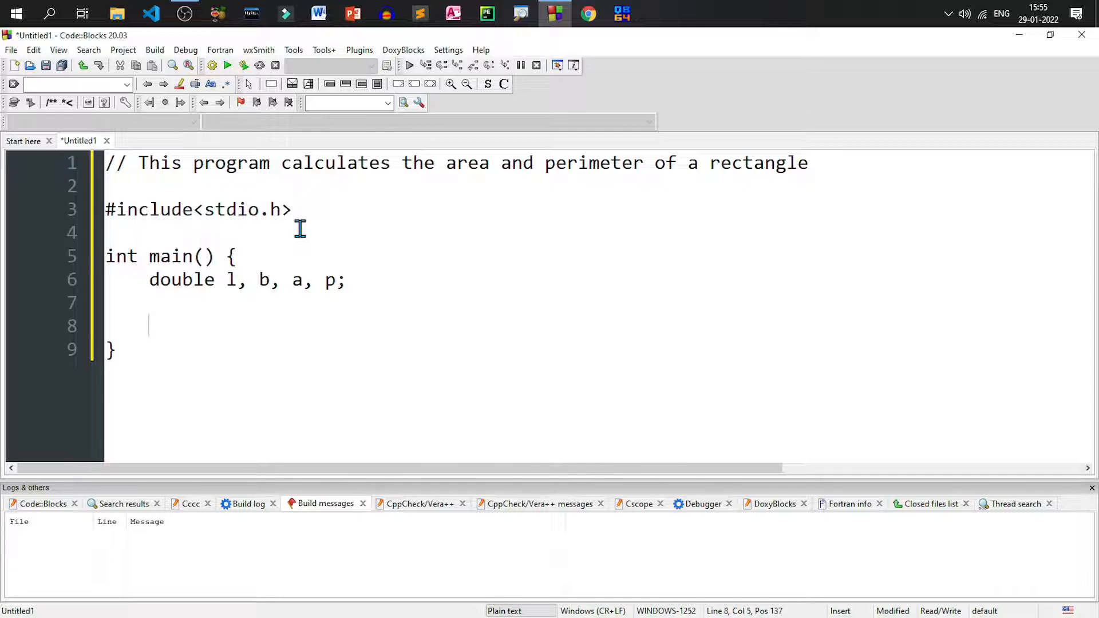
Add printf("Enter length & breadth of the rectangle: "); as the prompt line
{"action": "type", "text": "printf(\"\")"}
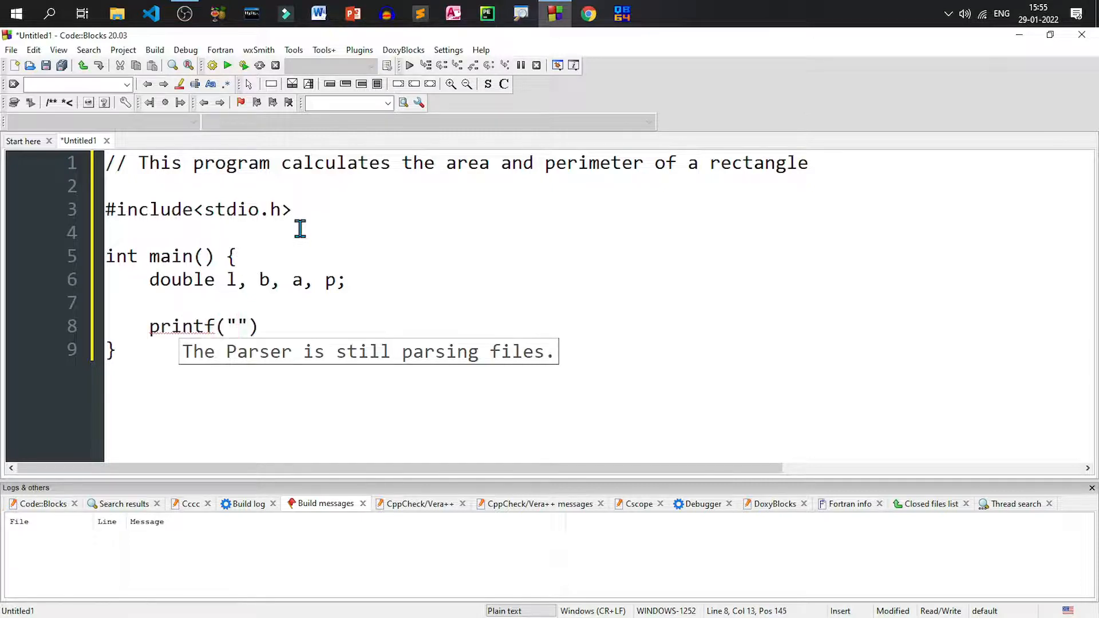
{"action": "type", "text": "Enter length & breadth"}
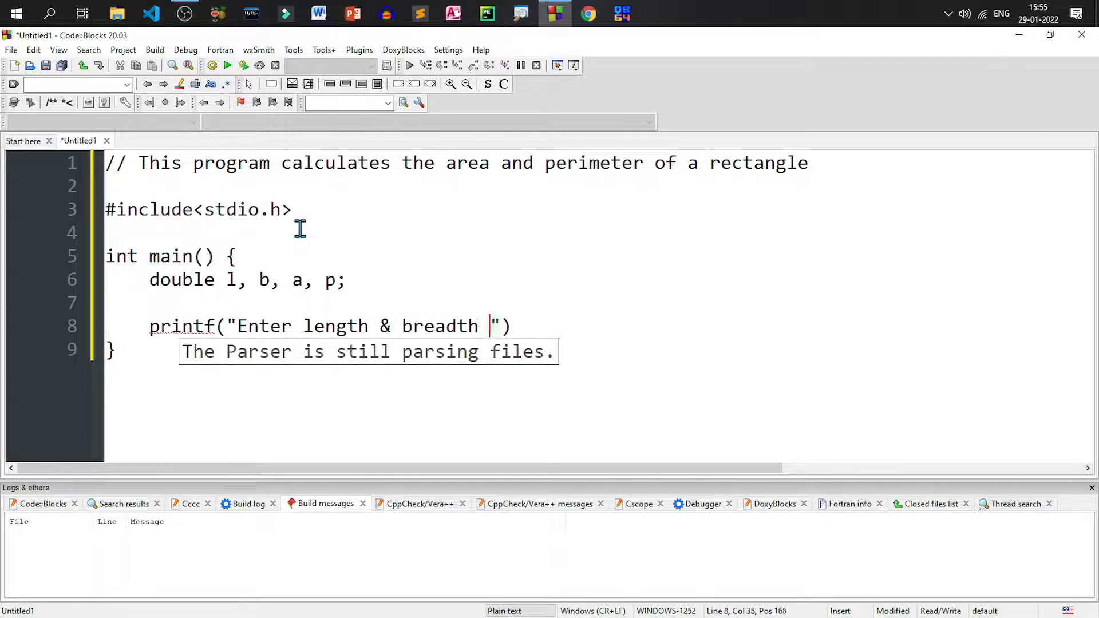
{"action": "type", "text": "of the rectangle: );"}
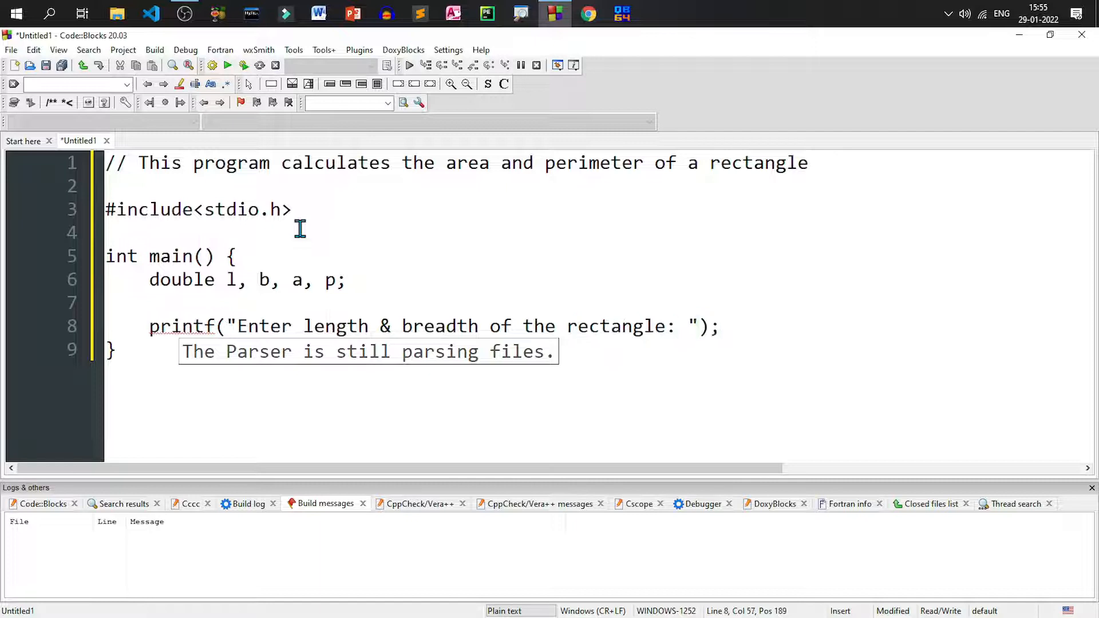
{"action": "key", "text": "enter"}
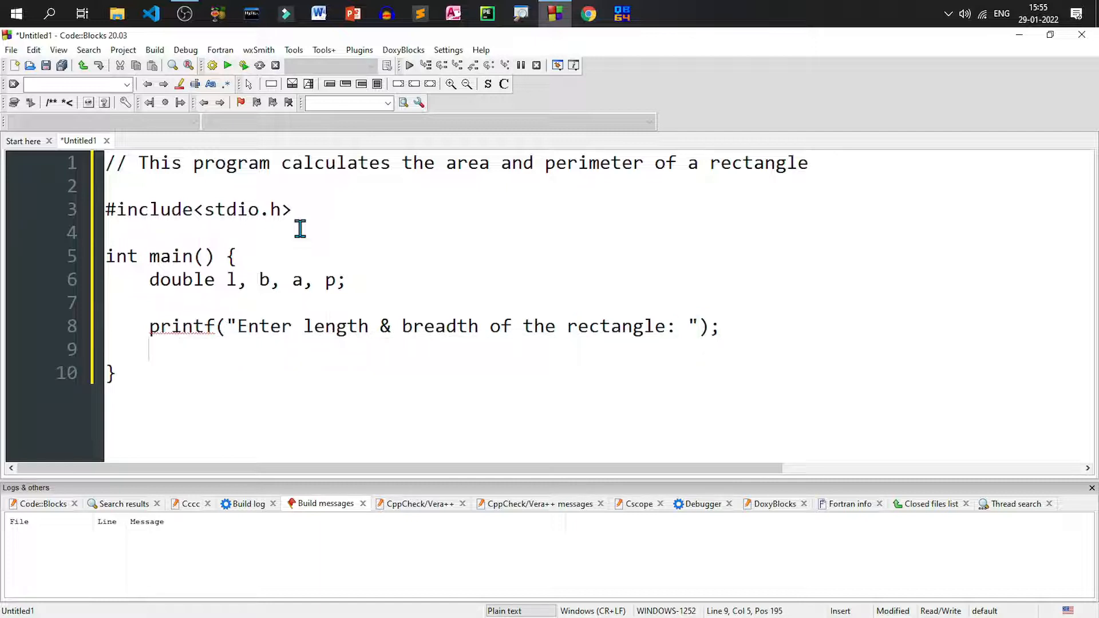
End main with return 0; before the closing brace
{"action": "type", "text": "ret"}
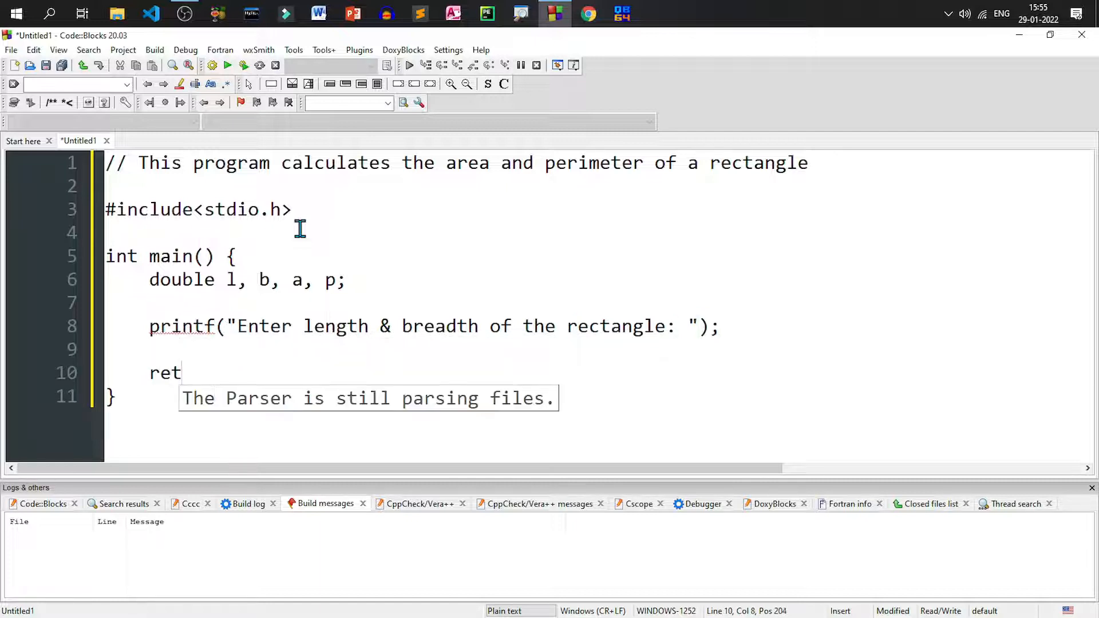
{"action": "type", "text": "urn"}
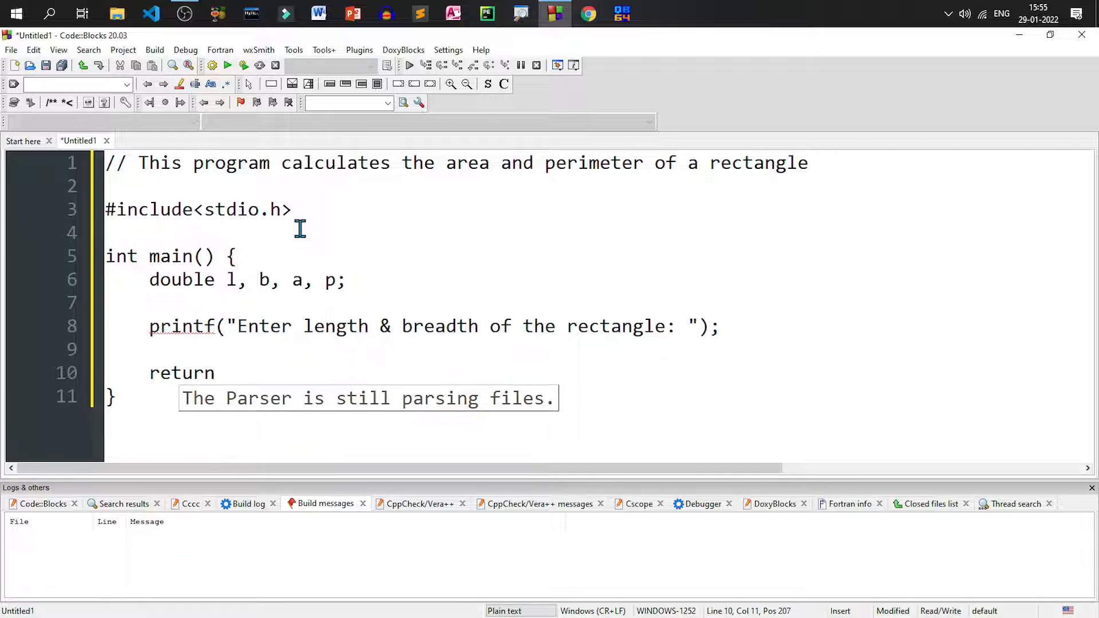
{"action": "type", "text": "0;"}
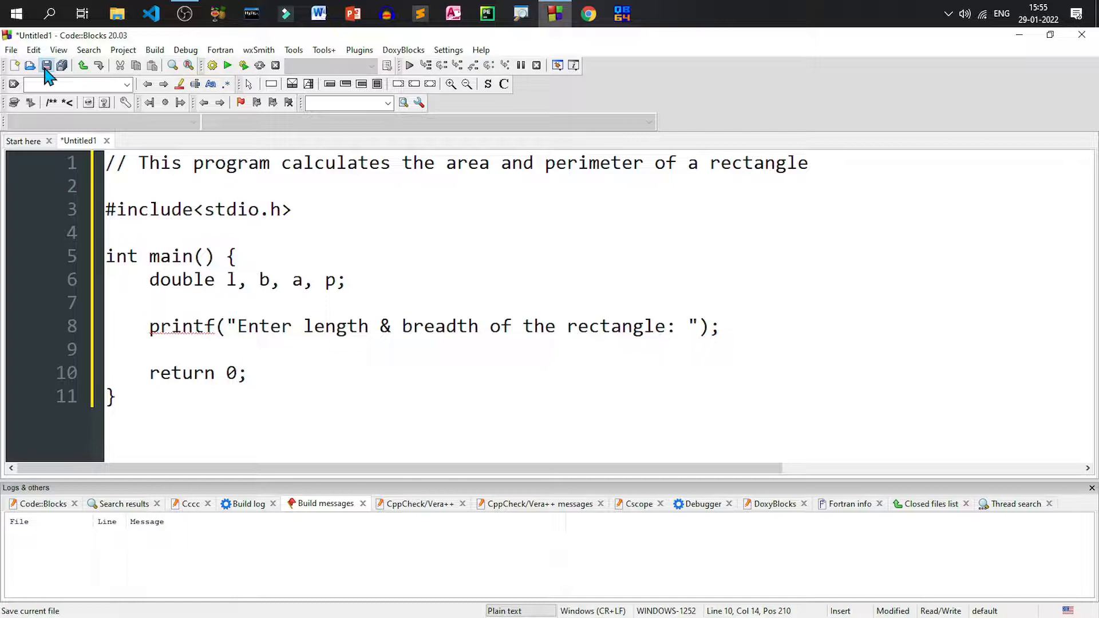
Save the source file as ap_rect.c
{"action": "left_click", "coordinate": [45, 65]}
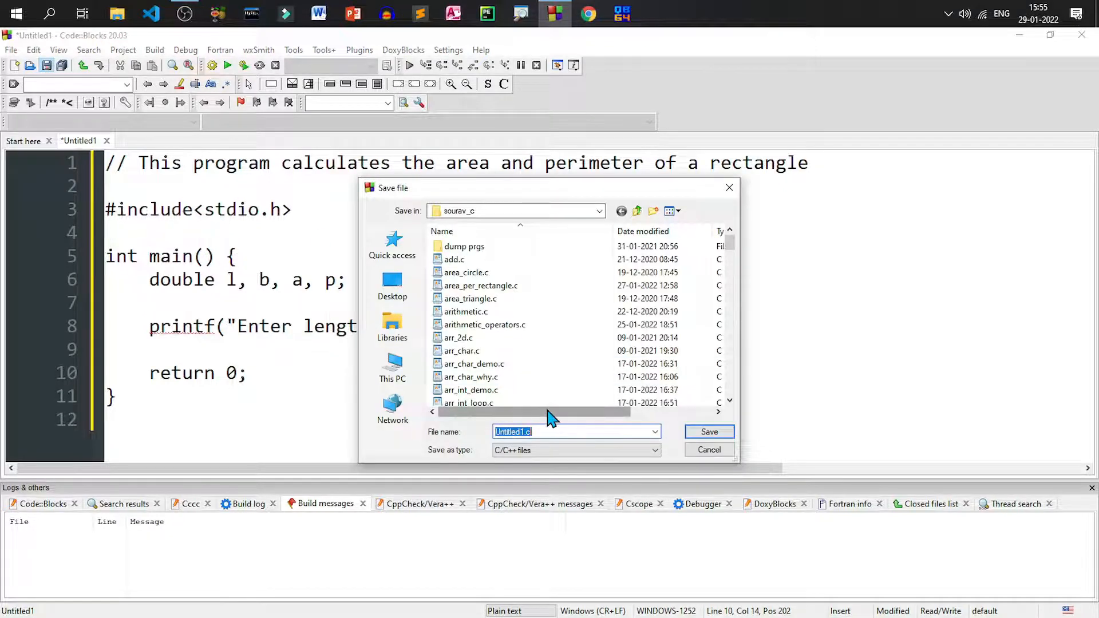
{"action": "type", "text": "ap_rect.c"}
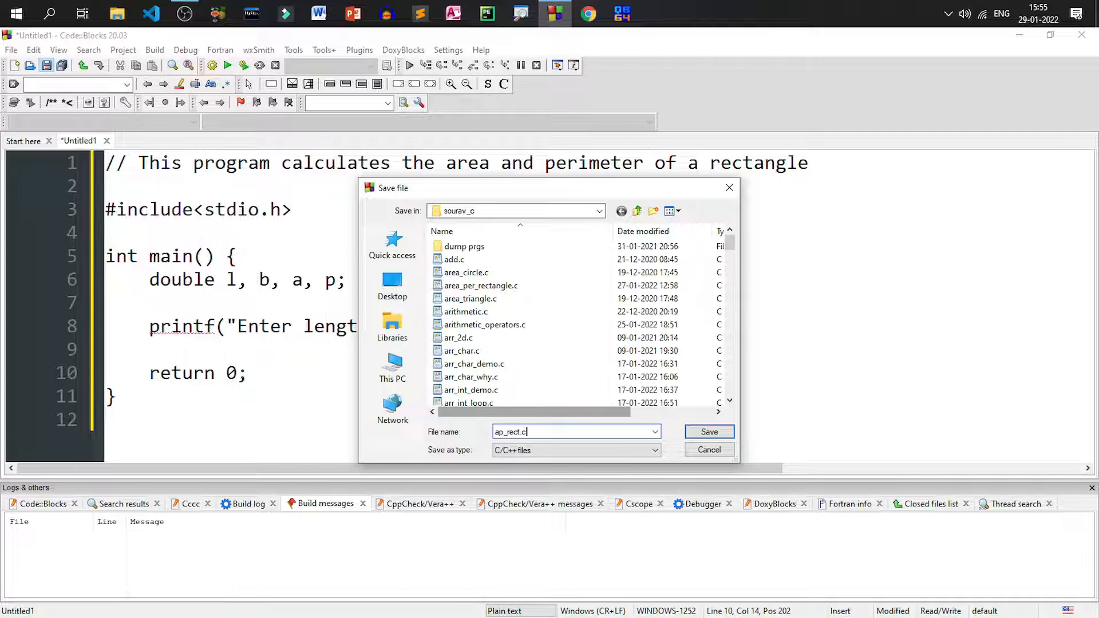
{"action": "left_click", "coordinate": [708, 432]}
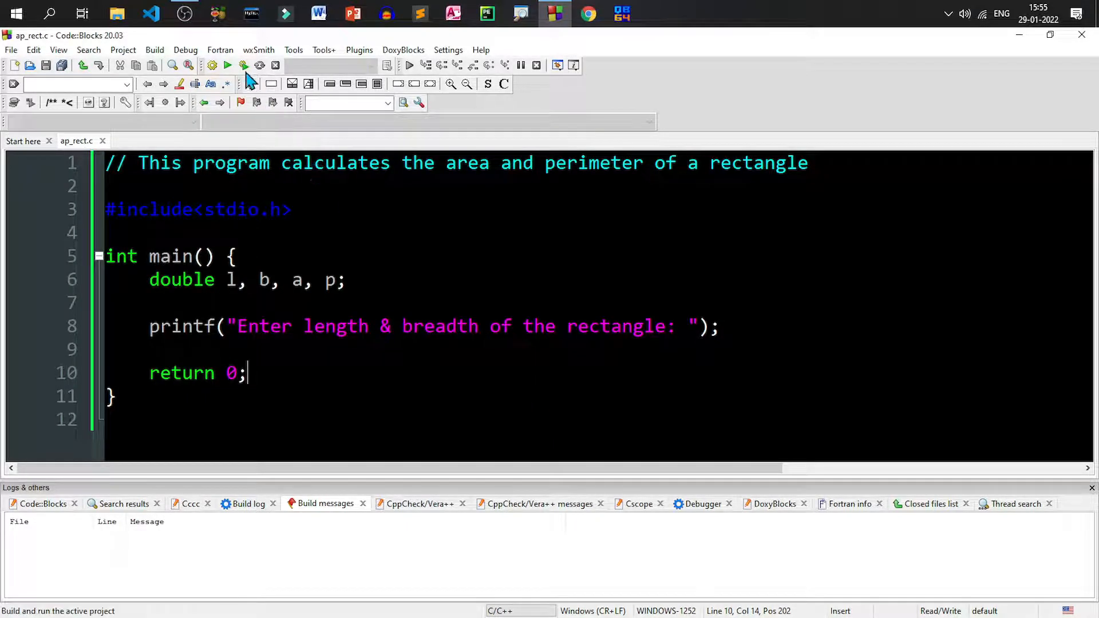
Build ap_rect.c and confirm 0 errors and 0 warnings in the build log
{"action": "left_click", "coordinate": [212, 65]}
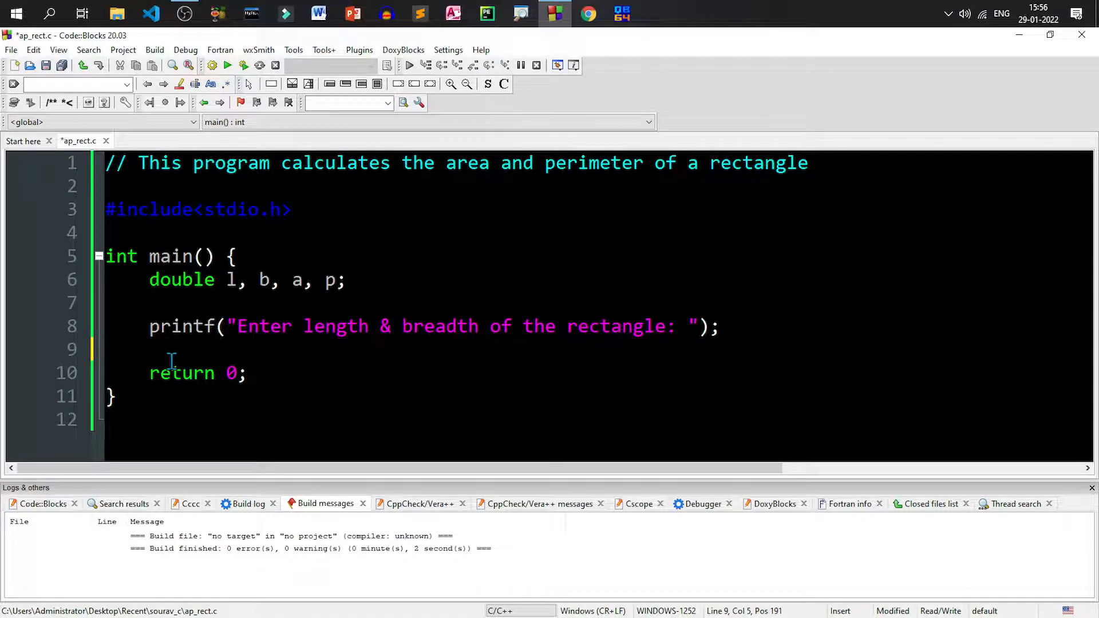
Add scanf("%lf%lf", &l, &b); to read length and breadth, then build and run
{"action": "type", "text": "sc"}
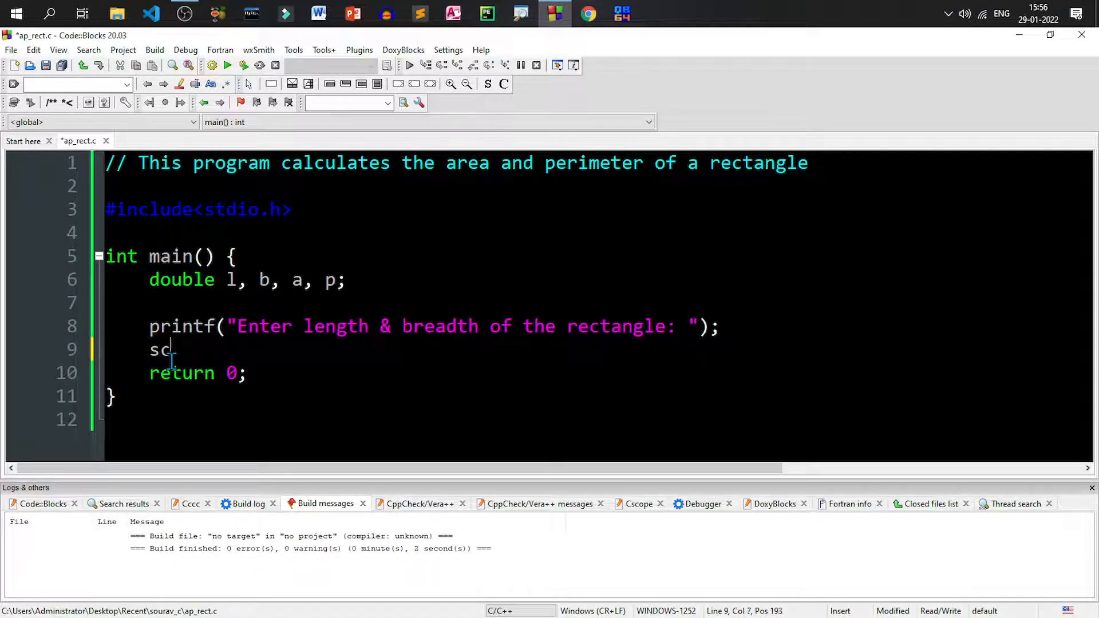
{"action": "type", "text": "anf(\""}
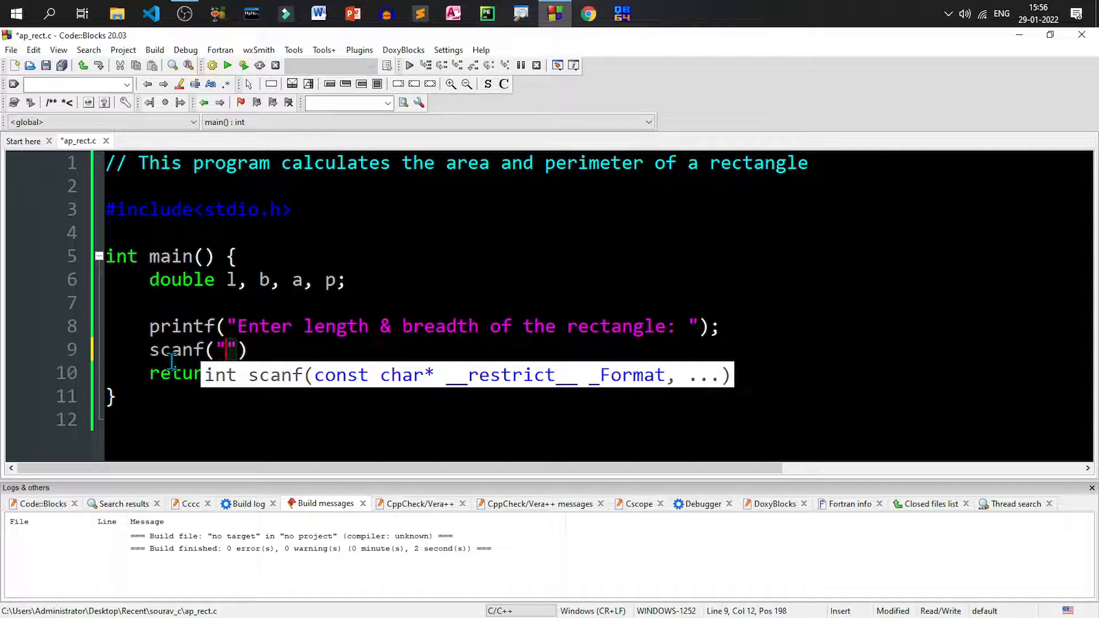
{"action": "type", "text": "%lf %l"}
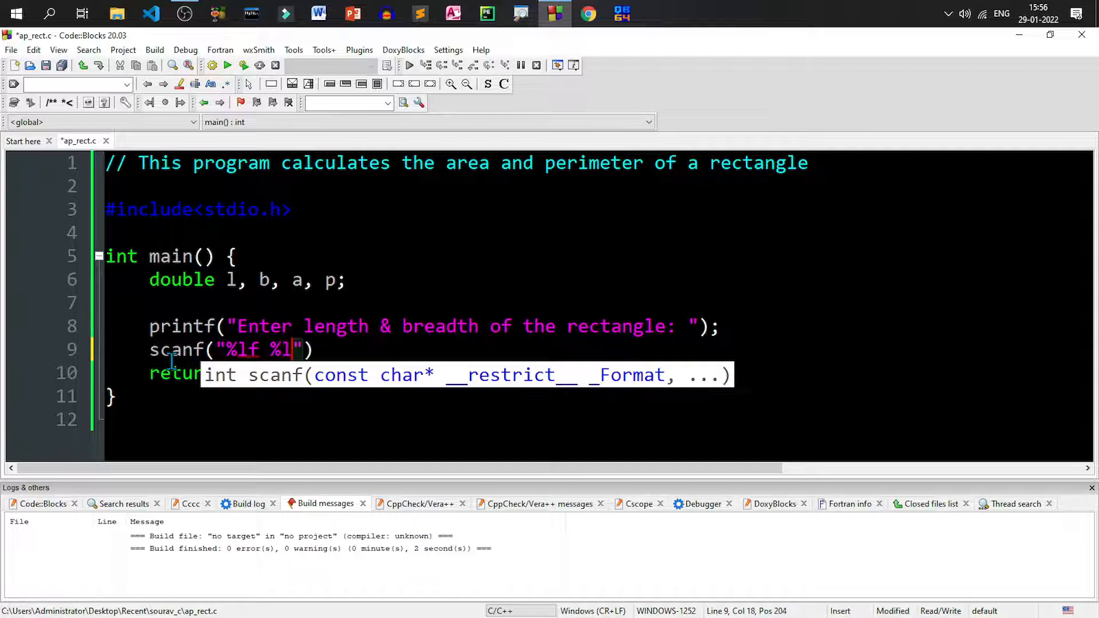
{"action": "type", "text": "f\","}
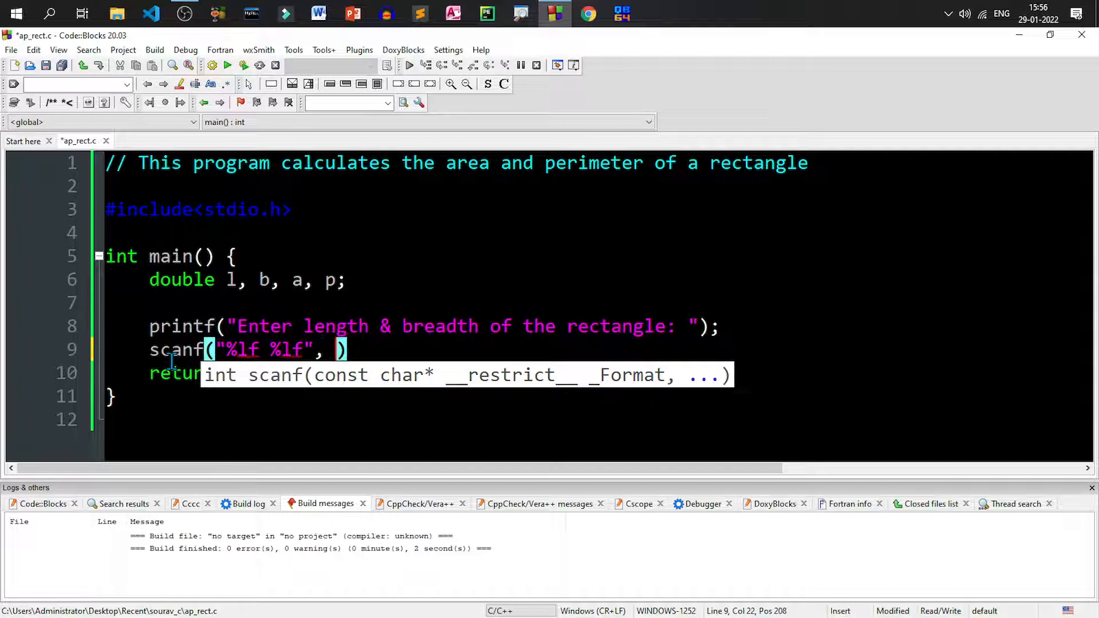
{"action": "type", "text": "&"}
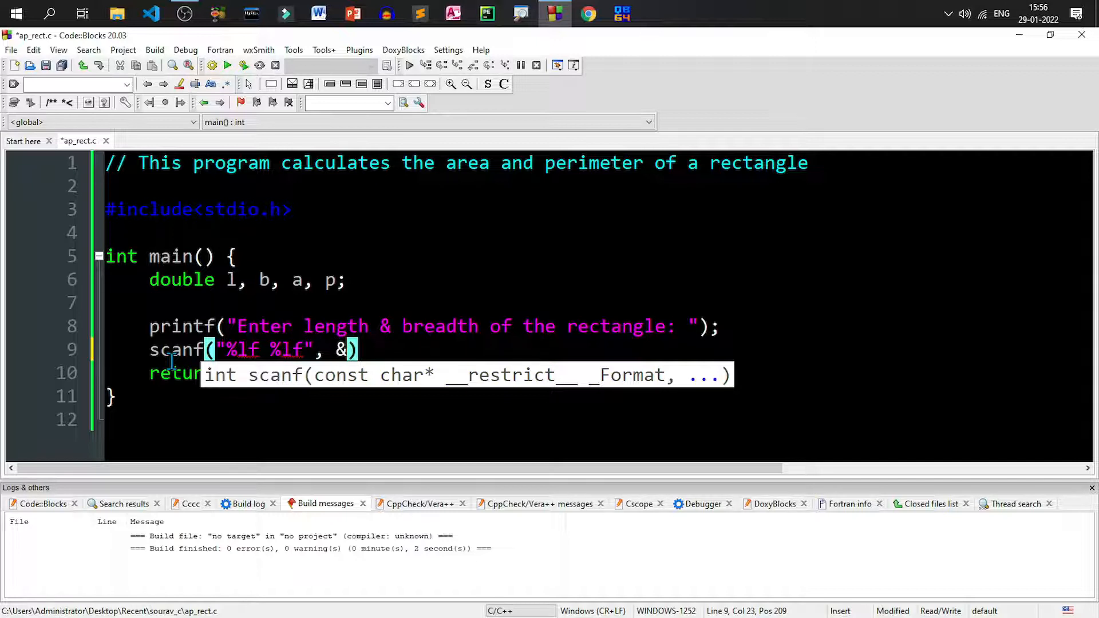
{"action": "type", "text": "l,"}
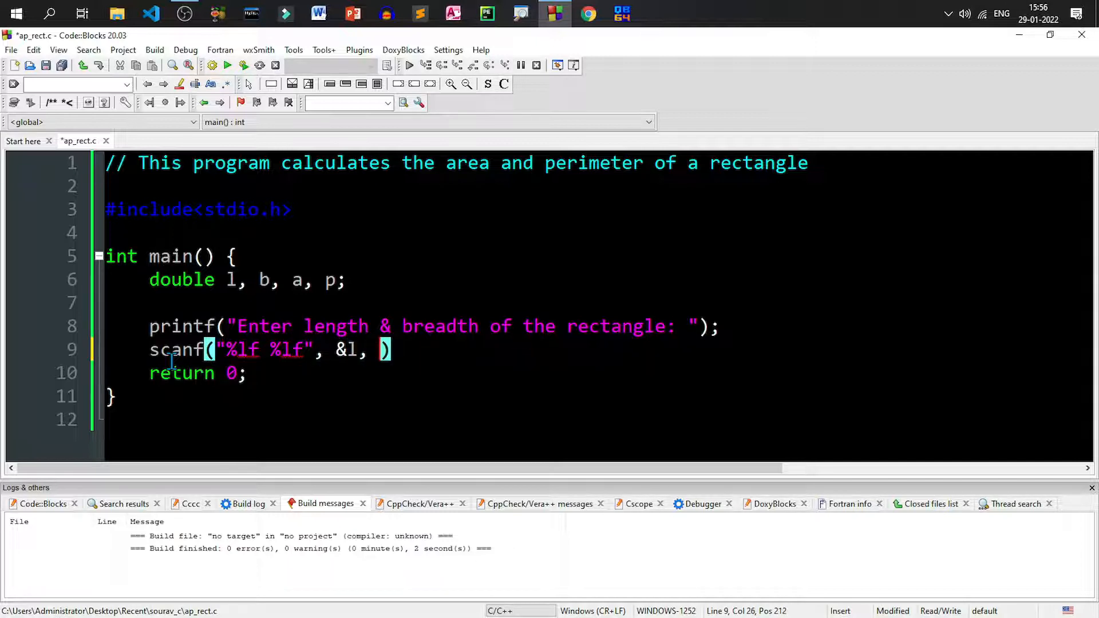
{"action": "type", "text": "&"}
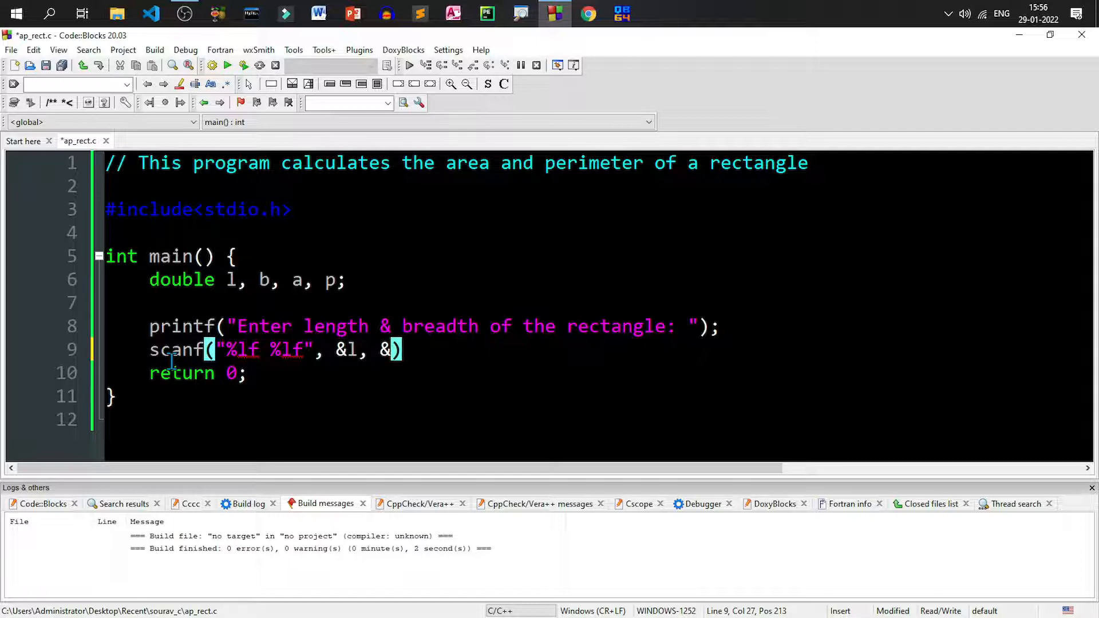
{"action": "type", "text": "b"}
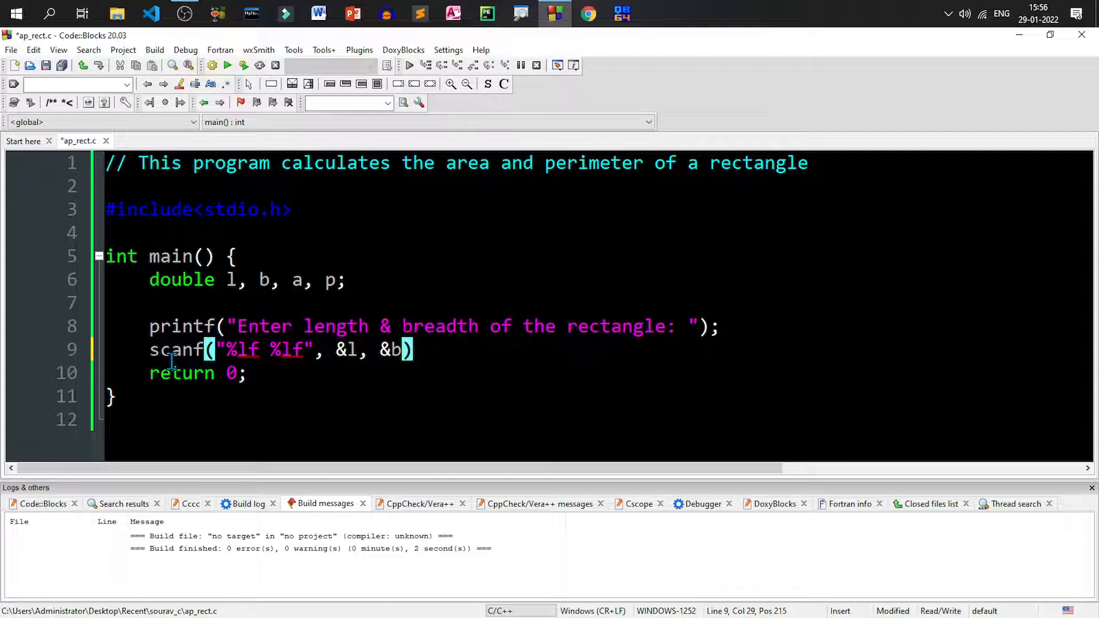
{"action": "type", "text": ";"}
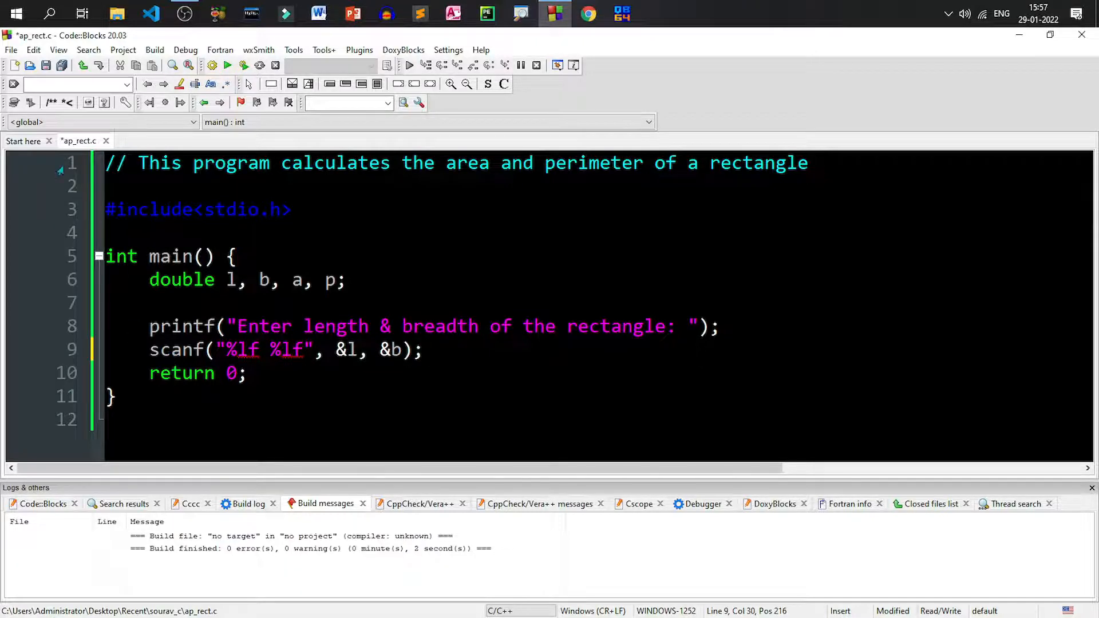
{"action": "left_click", "coordinate": [46, 64]}
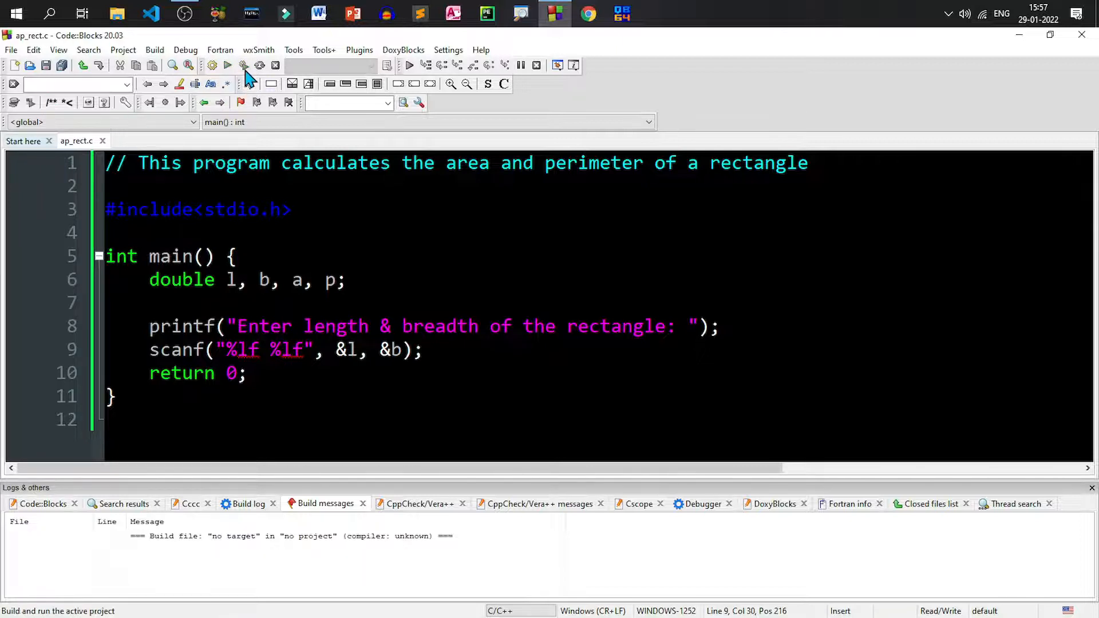
Run the program with inputs 4.5 2.3 and close the finished console
{"action": "left_click", "coordinate": [227, 65]}
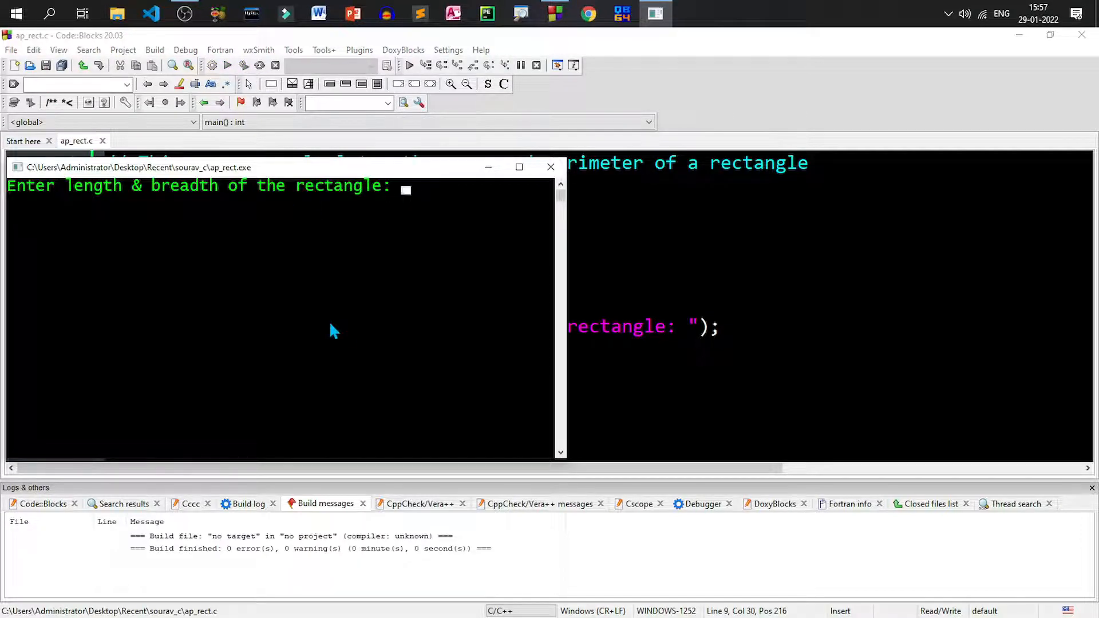
{"action": "mouse_move", "coordinate": [336, 331]}
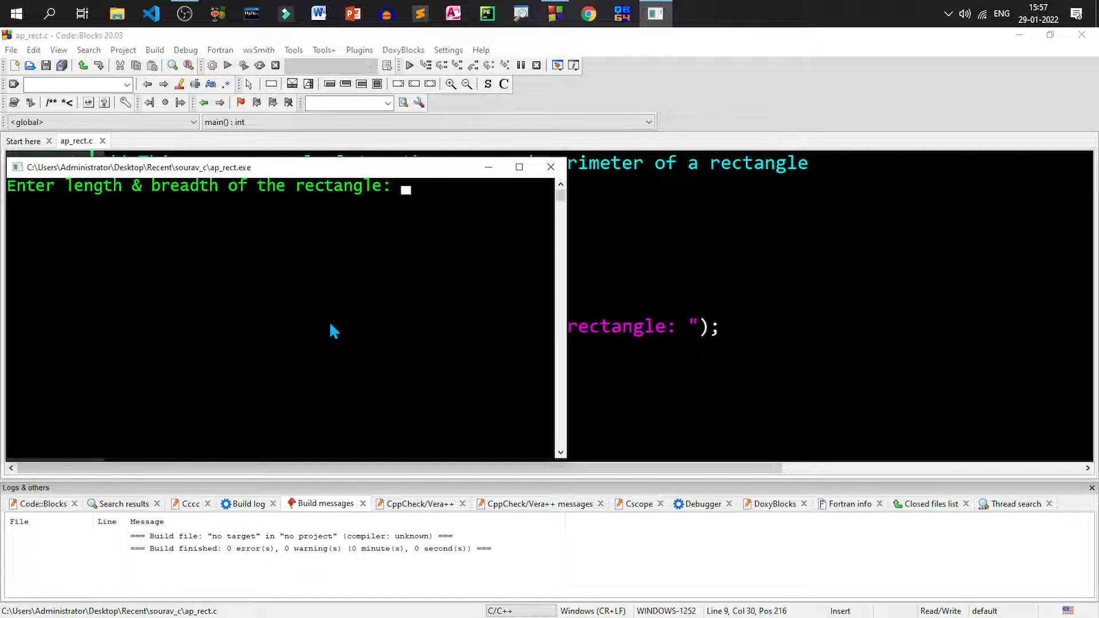
{"action": "type", "text": "4.5"}
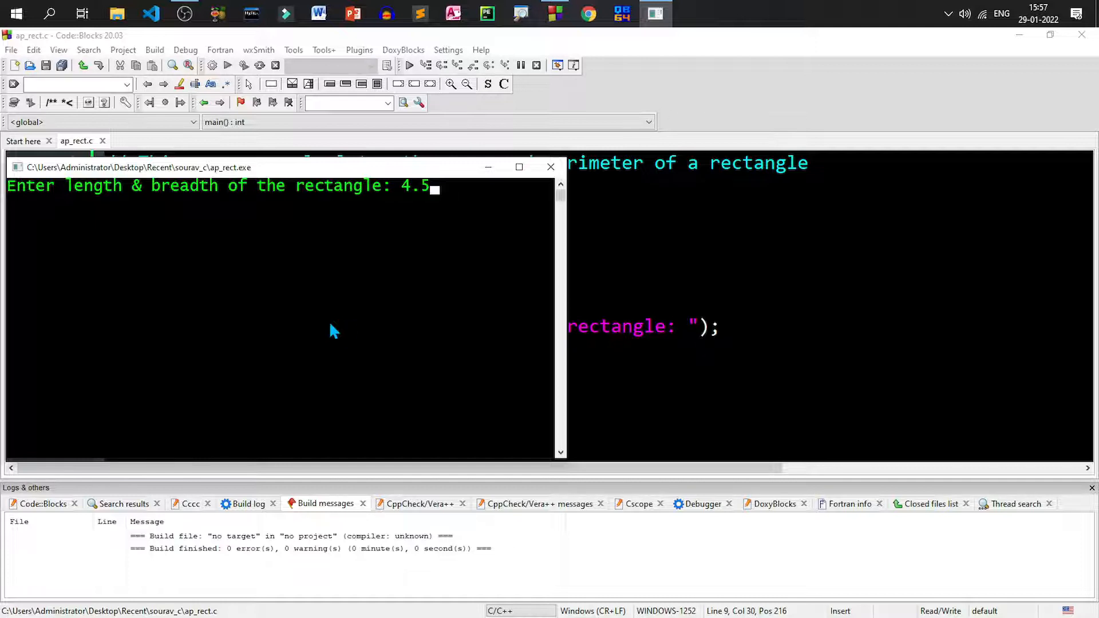
{"action": "type", "text": "2."}
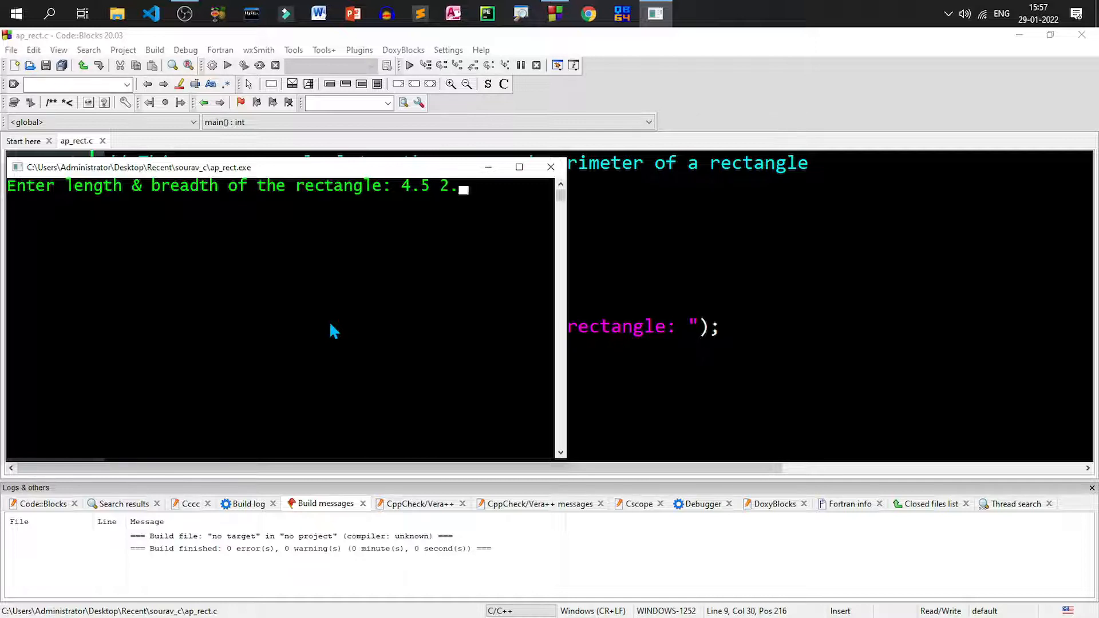
{"action": "type", "text": "3"}
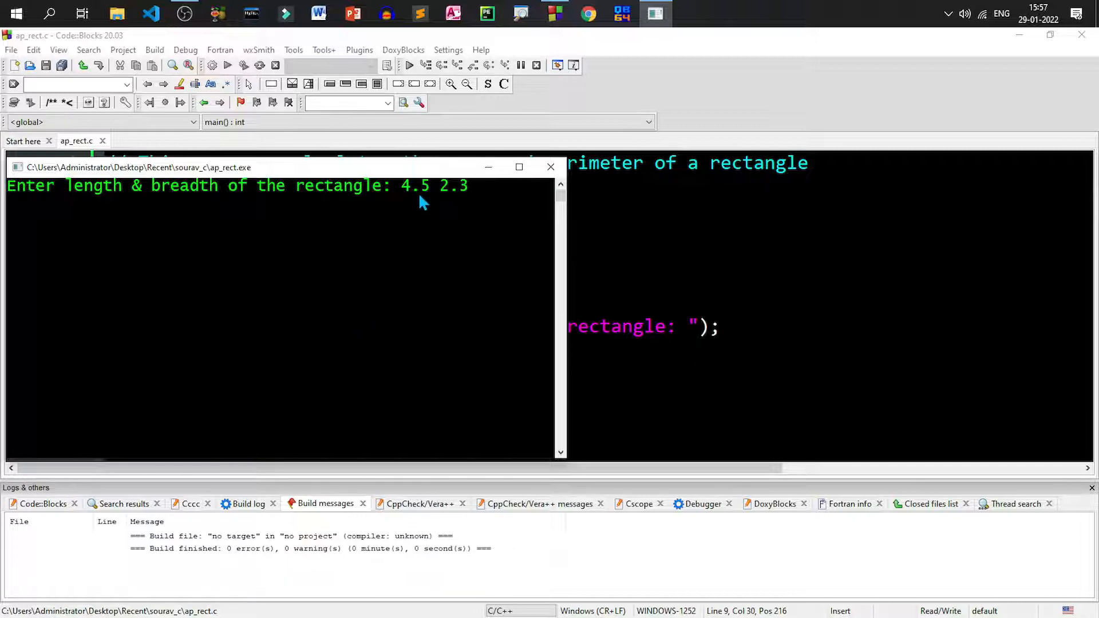
{"action": "mouse_move", "coordinate": [466, 210]}
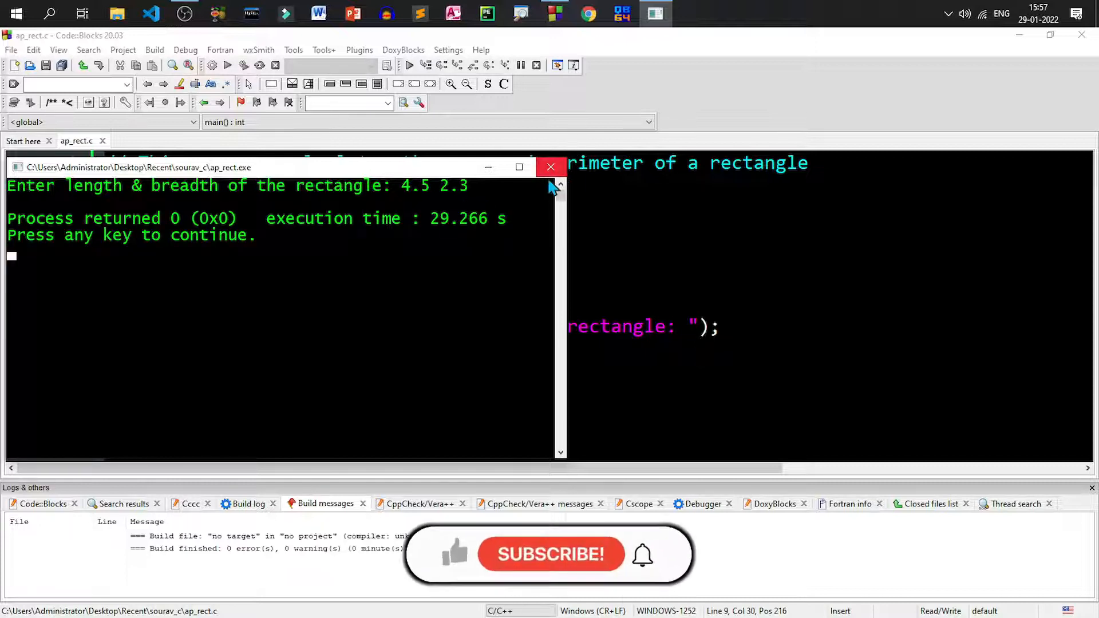
{"action": "left_click", "coordinate": [551, 167]}
{"action": "type", "text": "a = l"}
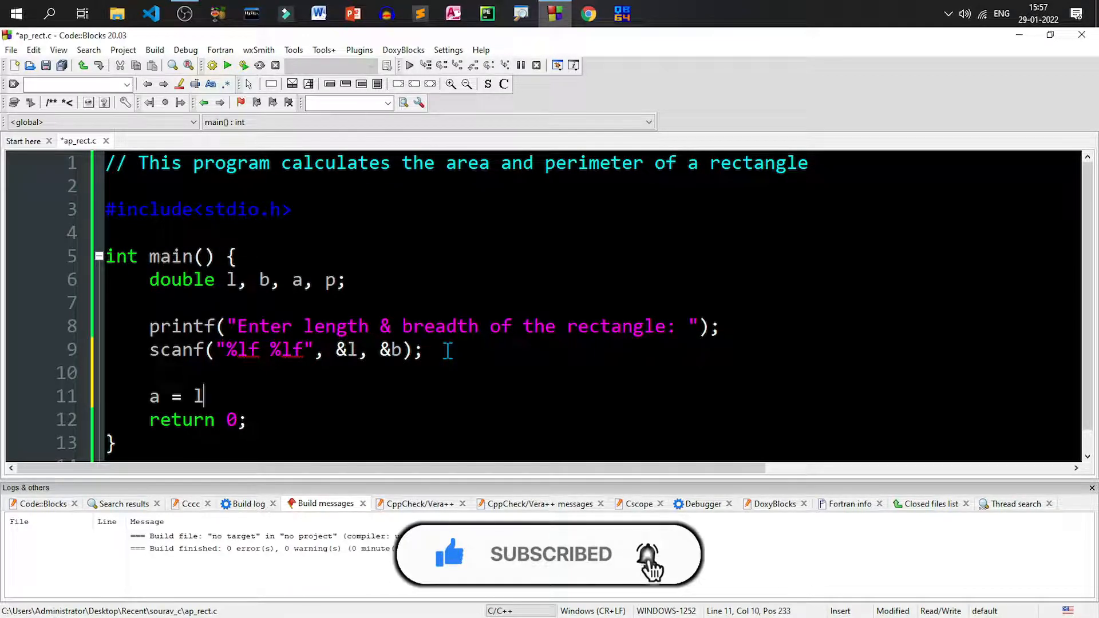
Compute the area as a = l*b; and the perimeter as p = 2*(l+b);
{"action": "type", "text": "*b"}
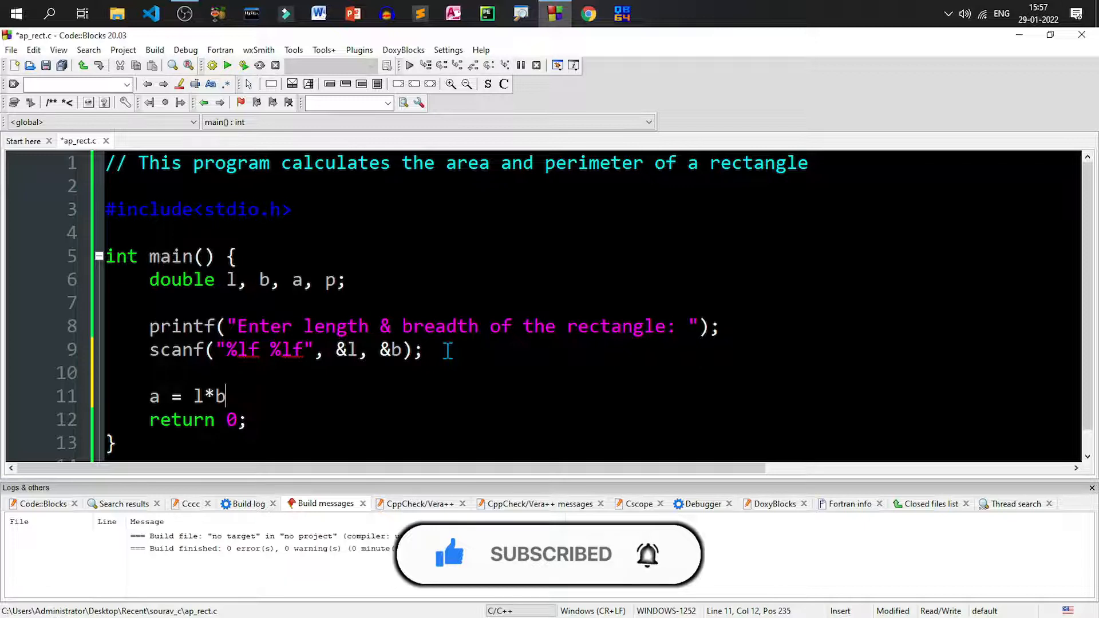
{"action": "type", "text": ";"}
{"action": "type", "text": "p"}
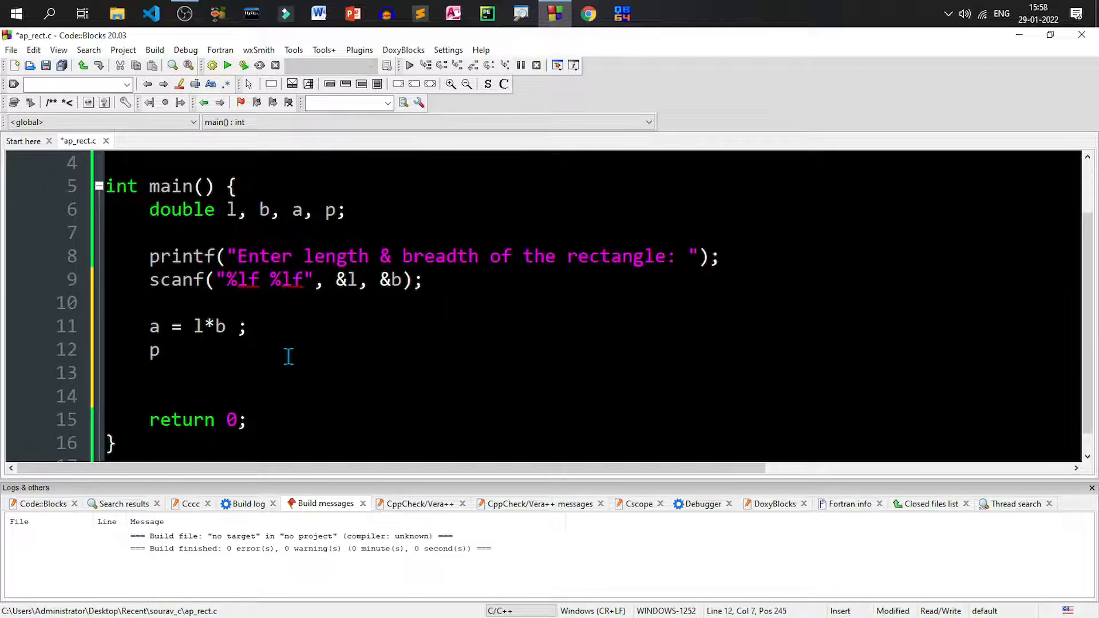
{"action": "type", "text": "="}
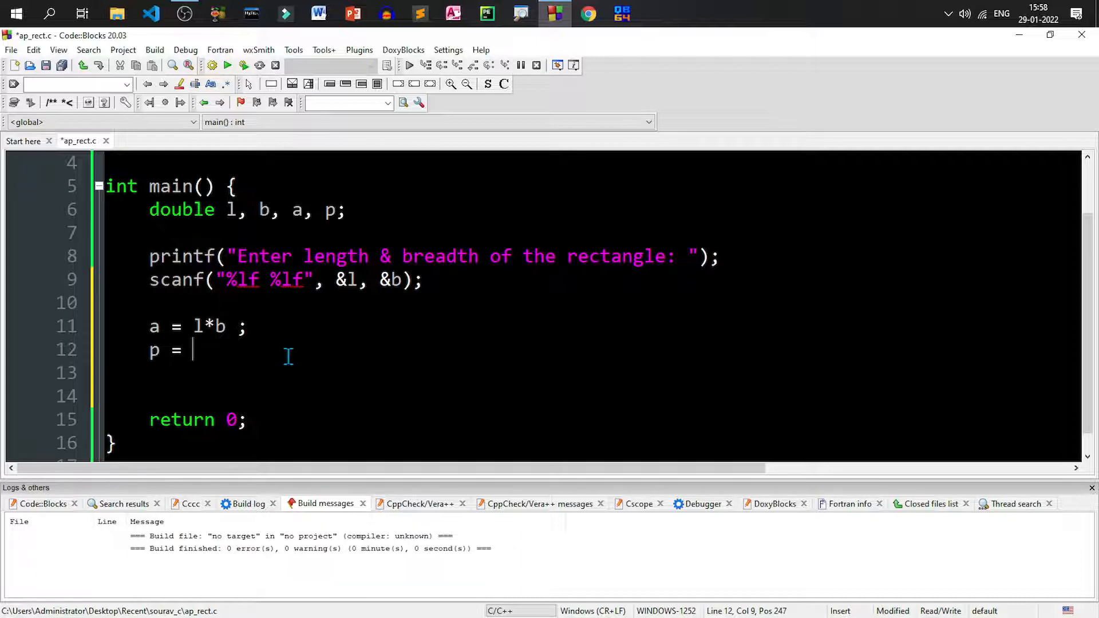
{"action": "type", "text": "2*"}
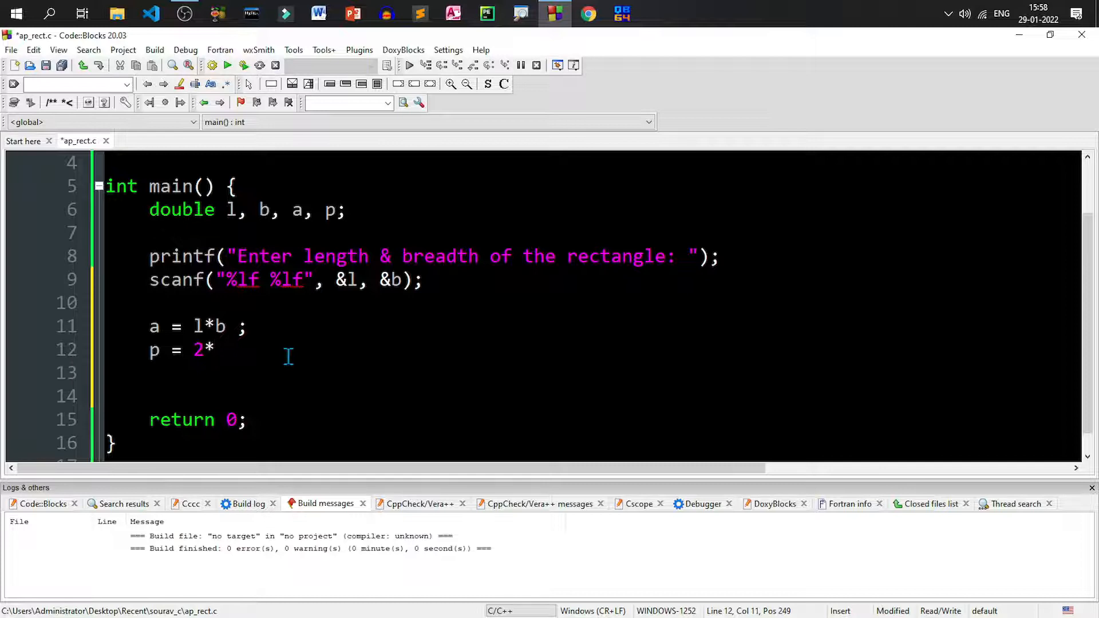
{"action": "type", "text": "(l+"}
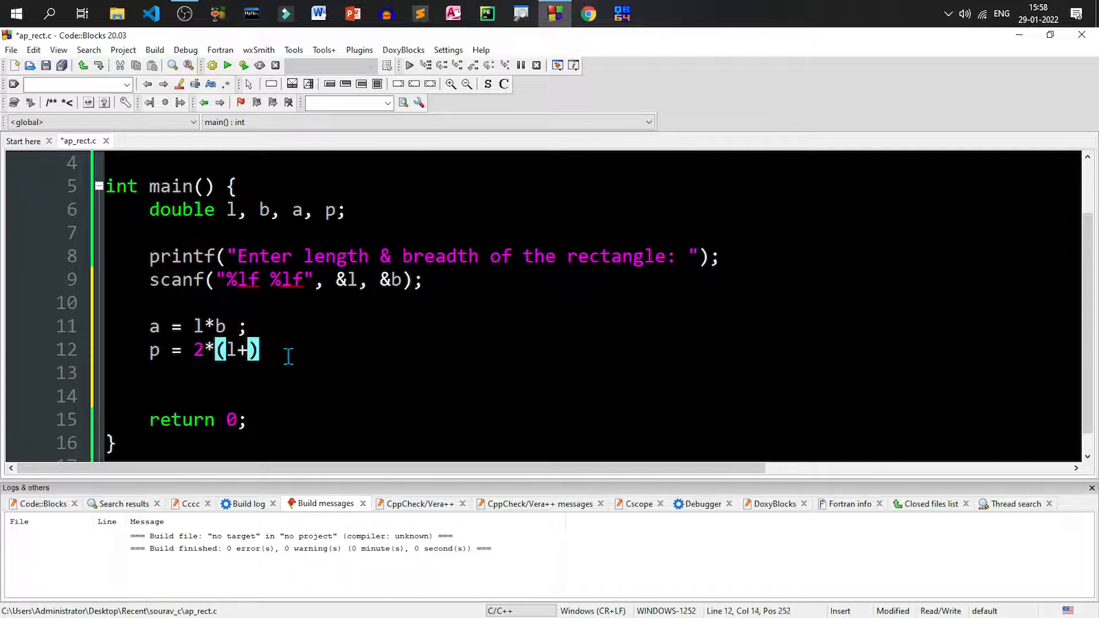
{"action": "type", "text": "b"}
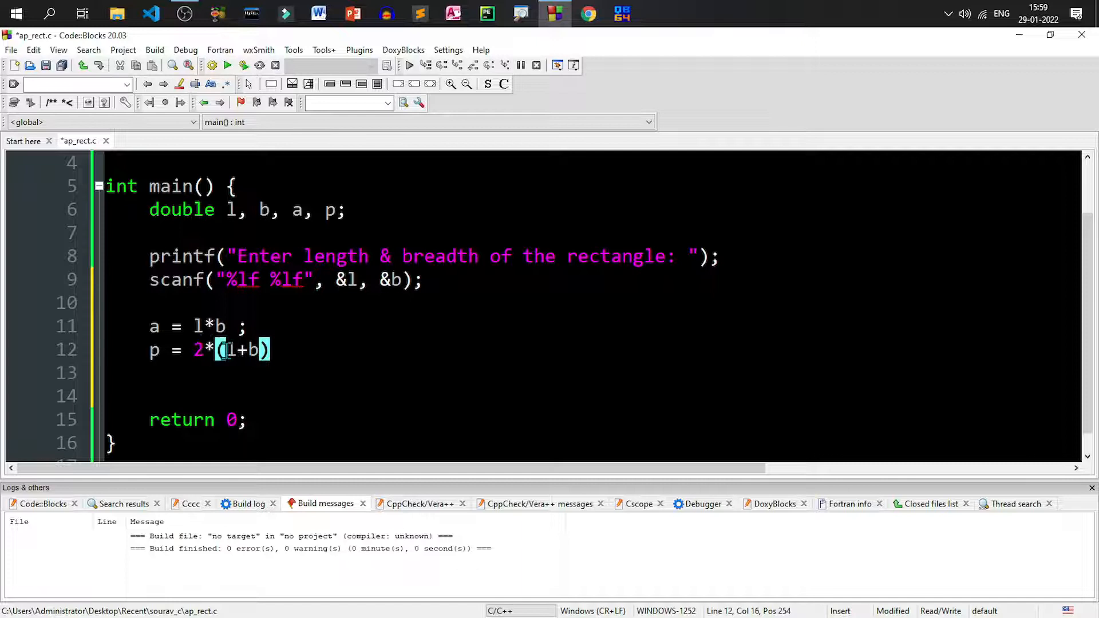
{"action": "mouse_move", "coordinate": [281, 351]}
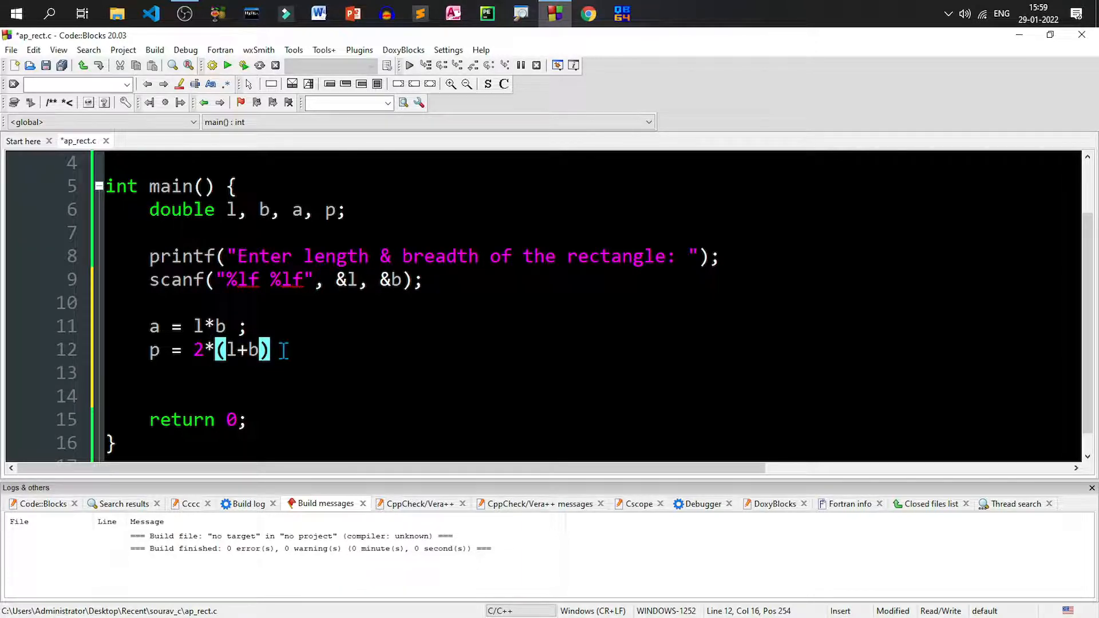
{"action": "type", "text": ";"}
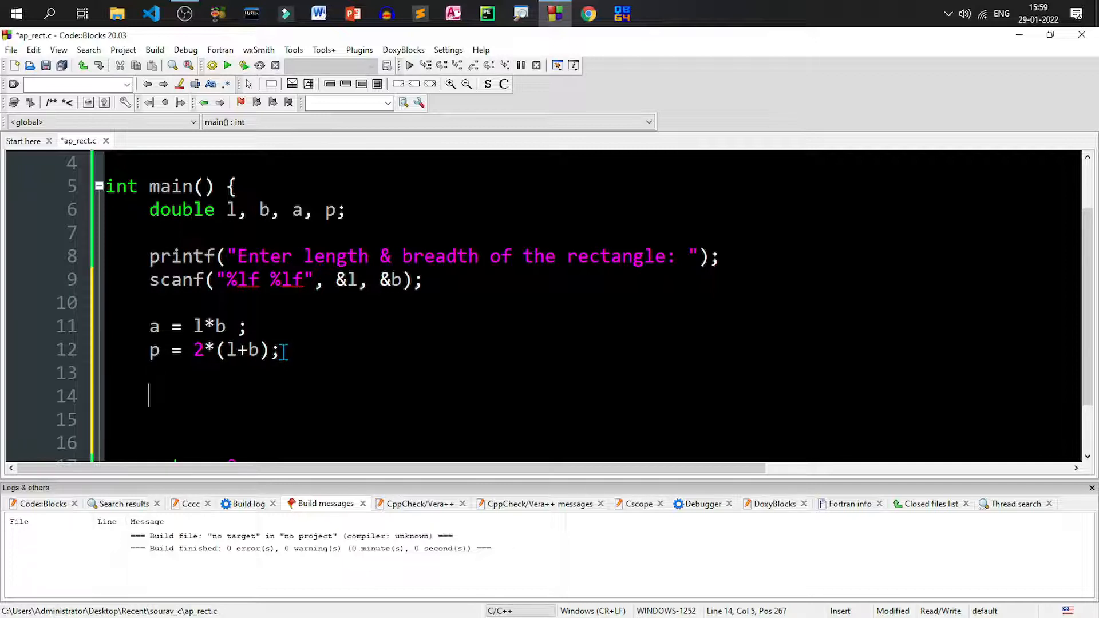
Print the results with printf("Area = %lf\n", a); and printf("Perimeter = %lf", p);
{"action": "type", "text": "printf(\"Area = %lf\","}
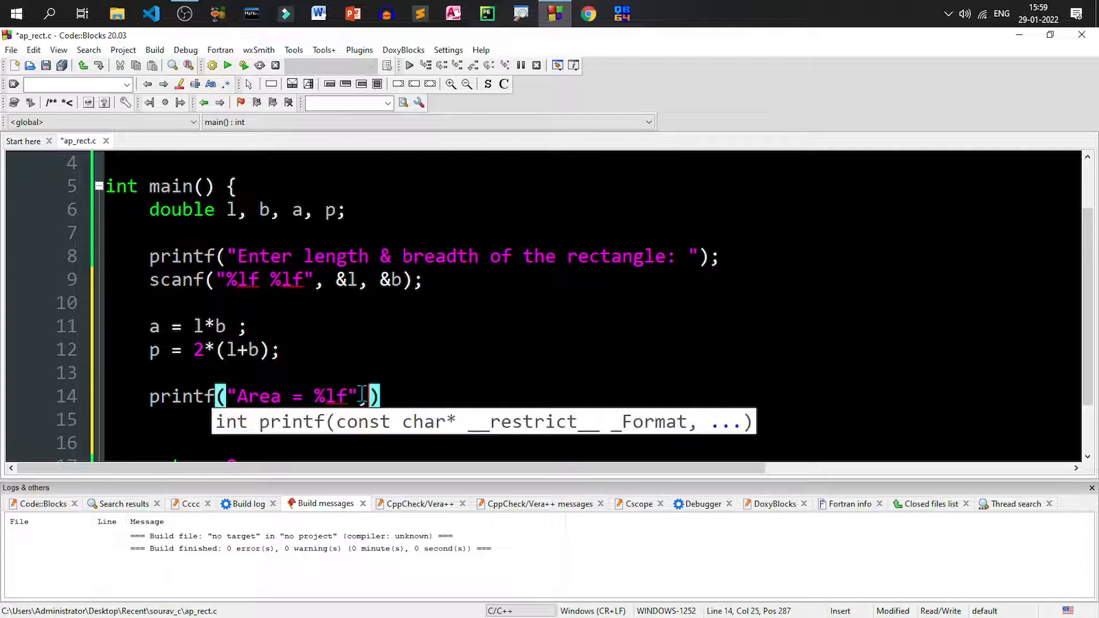
{"action": "type", "text": ", a"}
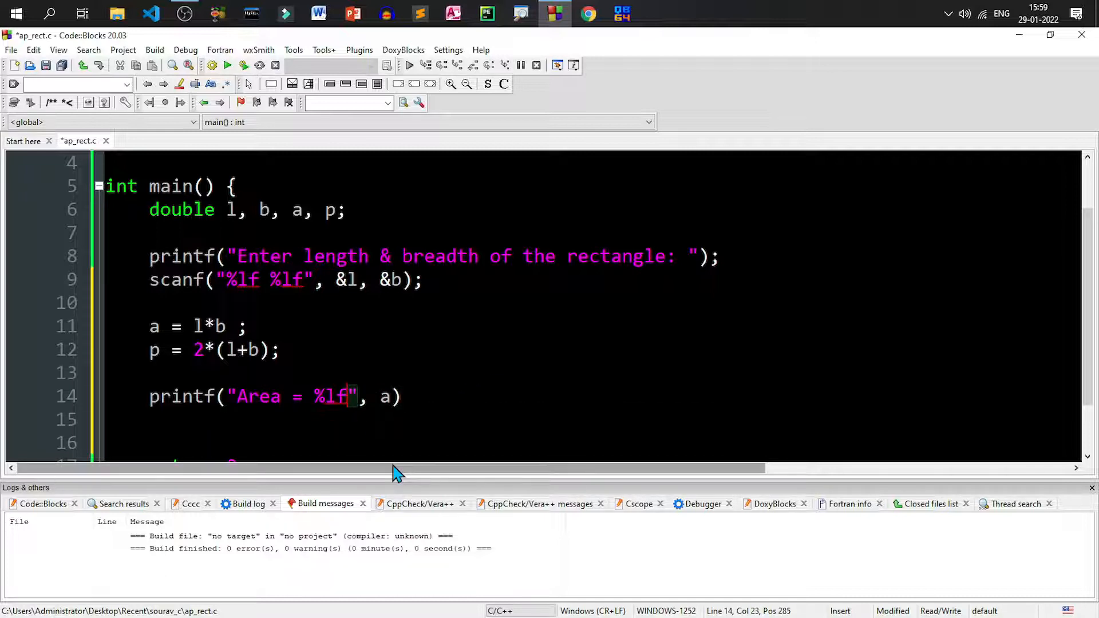
{"action": "type", "text": "\\n"}
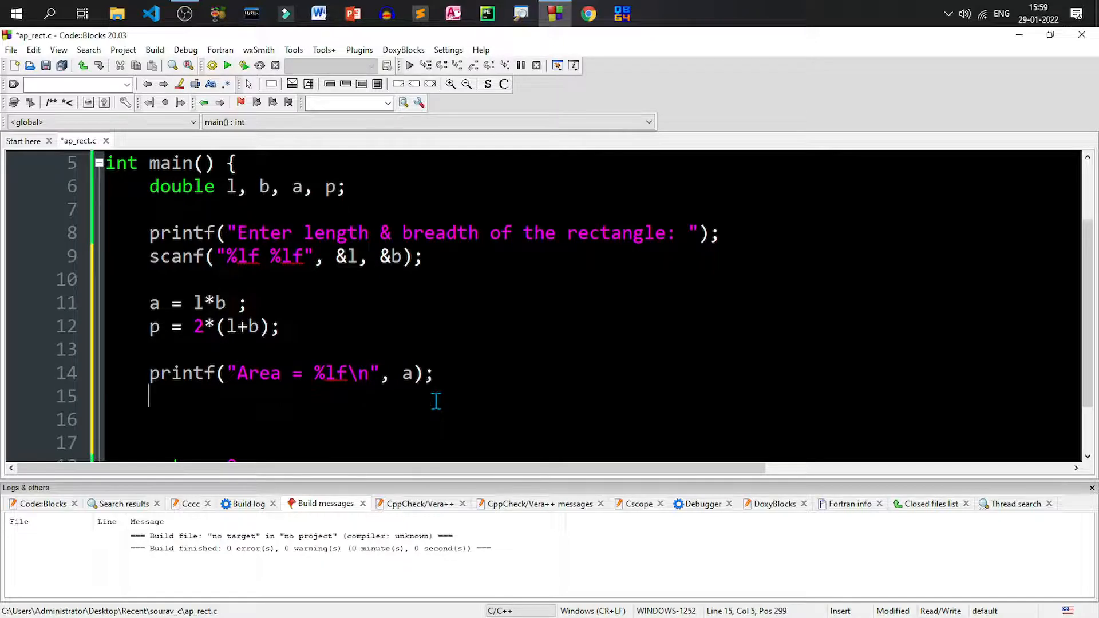
{"action": "type", "text": "printf(\"Pe"}
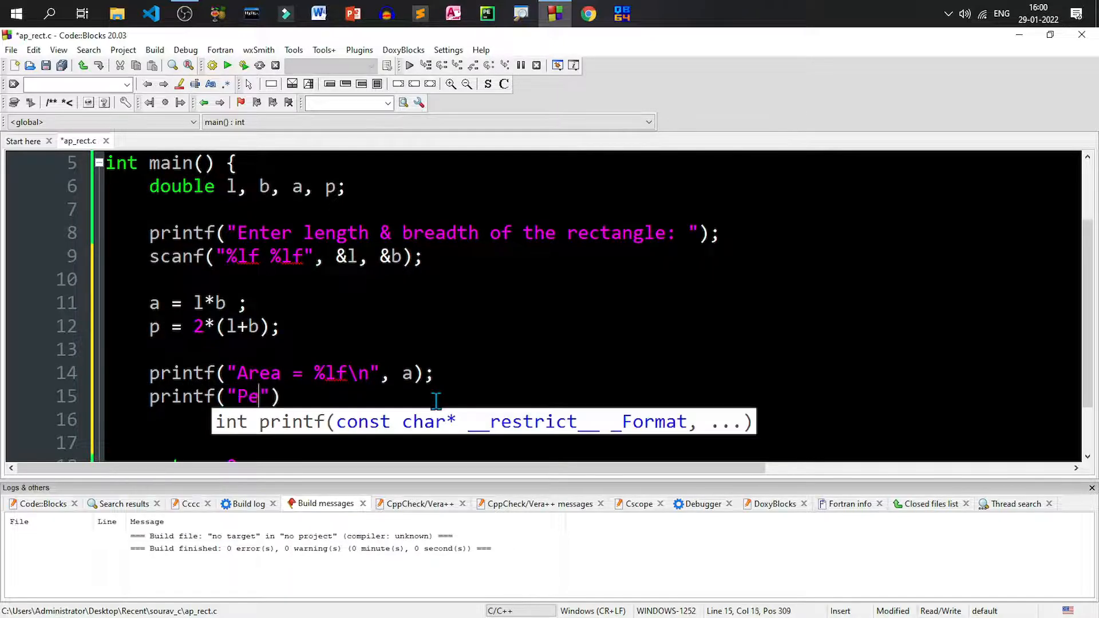
{"action": "type", "text": "rimeter ="}
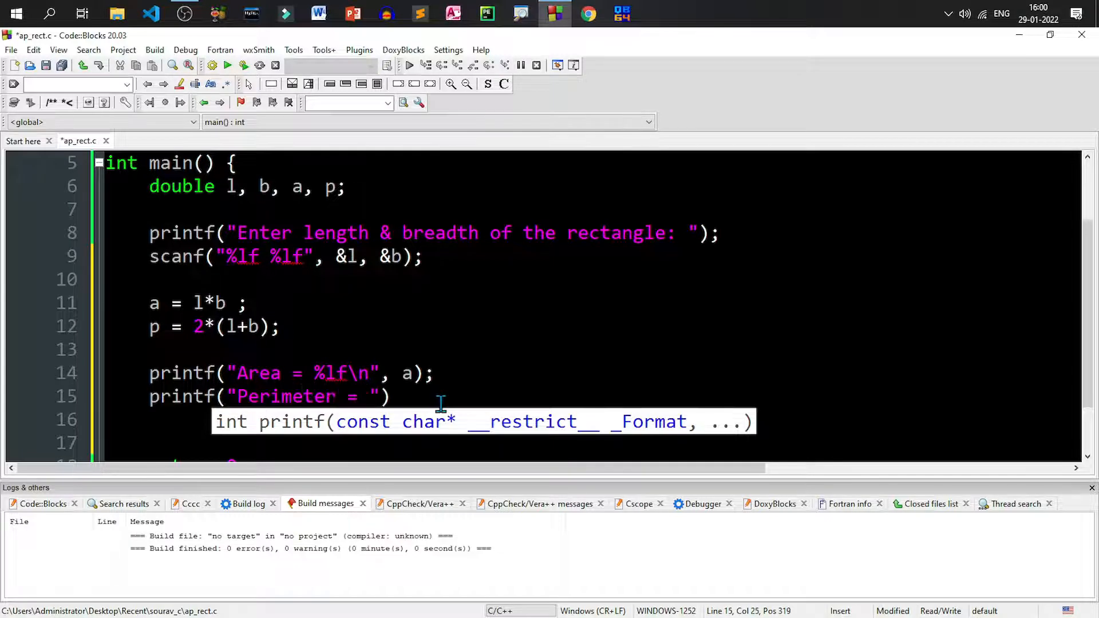
{"action": "type", "text": "%lf\", p"}
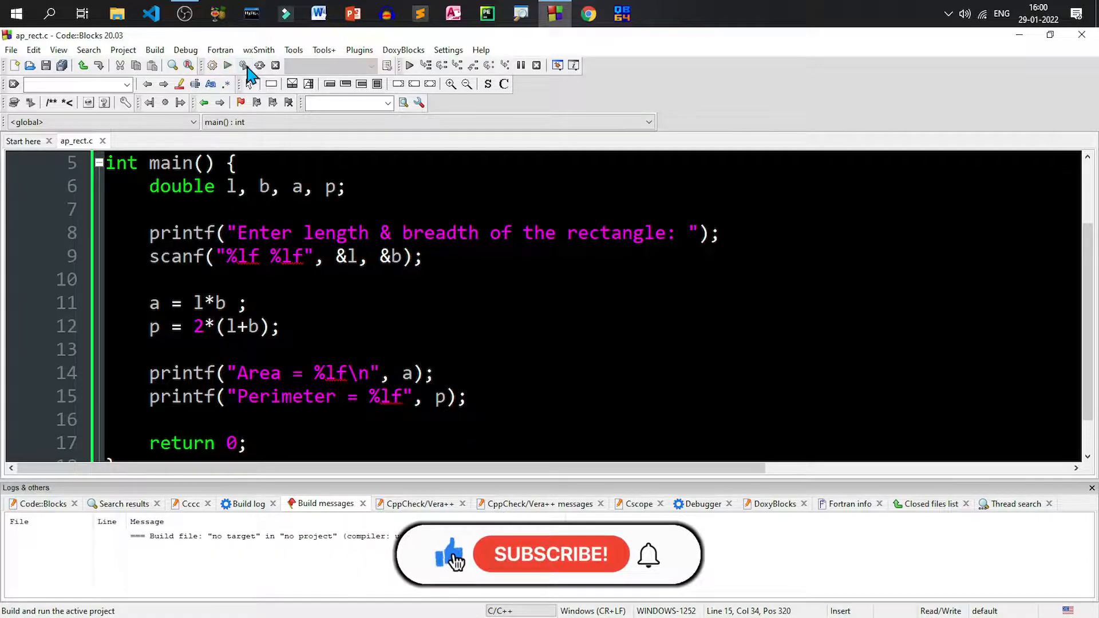
Build and run with inputs 10 5, printing Area = 50.000000 and Perimeter = 30.000000
{"action": "left_click", "coordinate": [227, 65]}
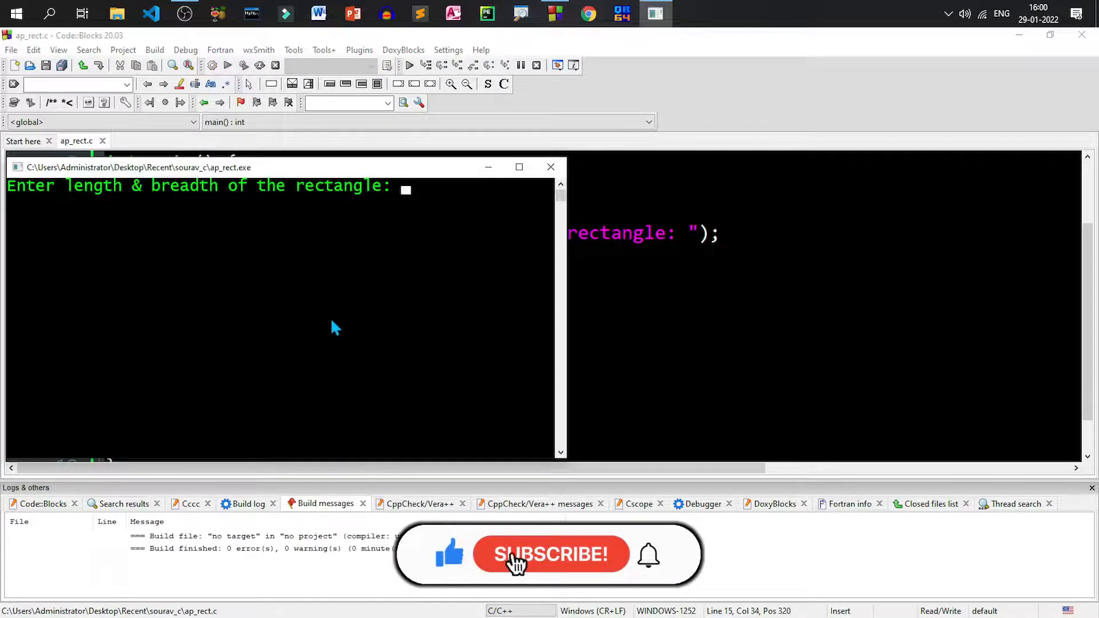
{"action": "type", "text": "10"}
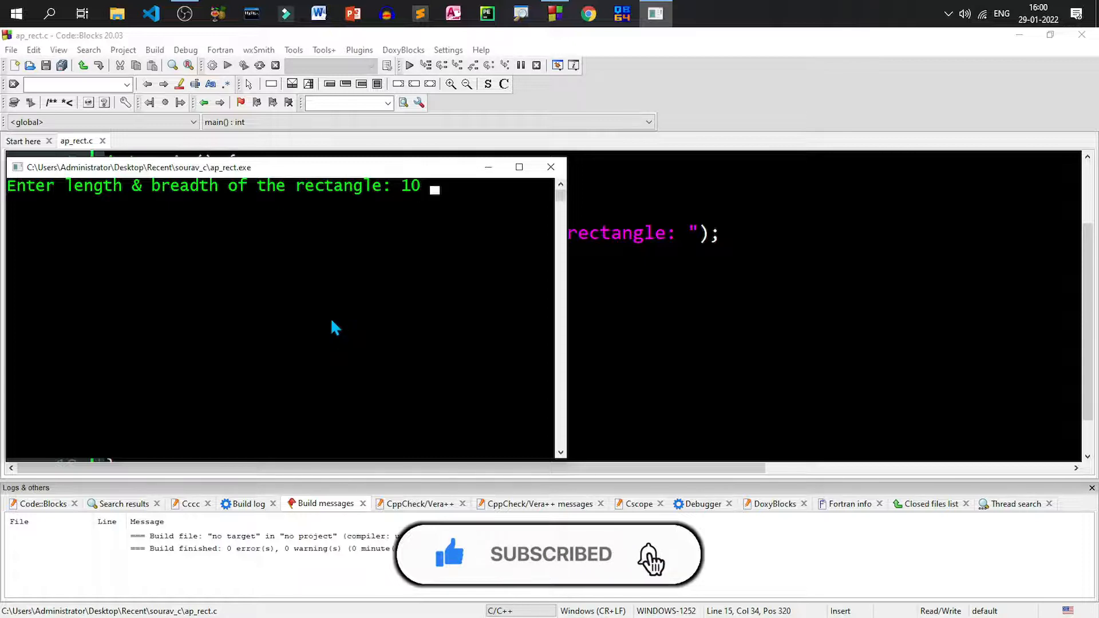
{"action": "type", "text": "5"}
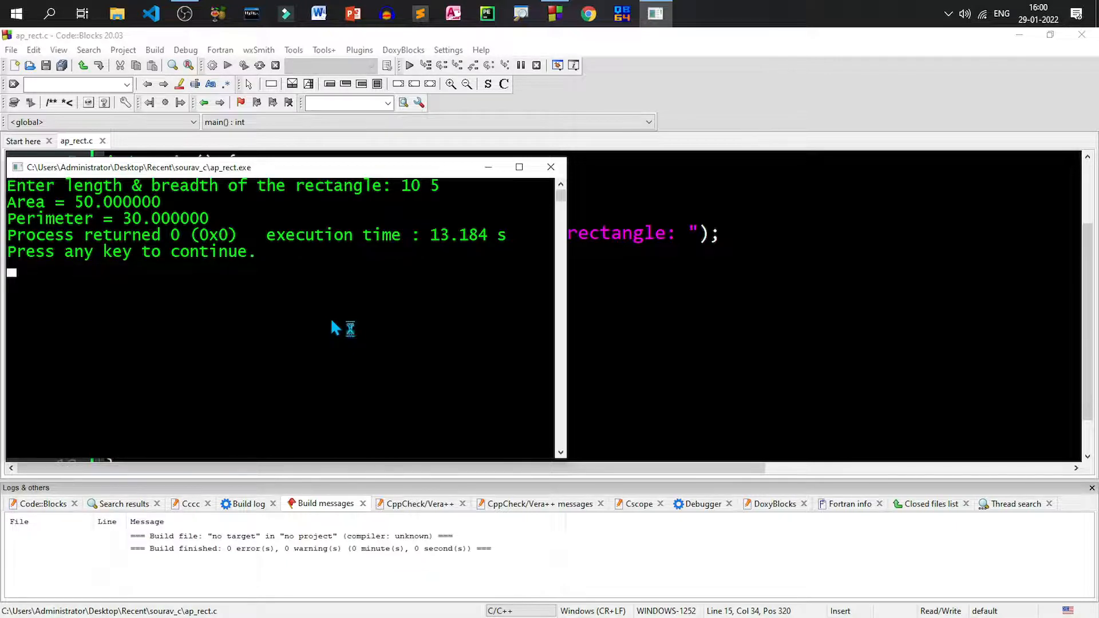
{"action": "mouse_move", "coordinate": [336, 329]}
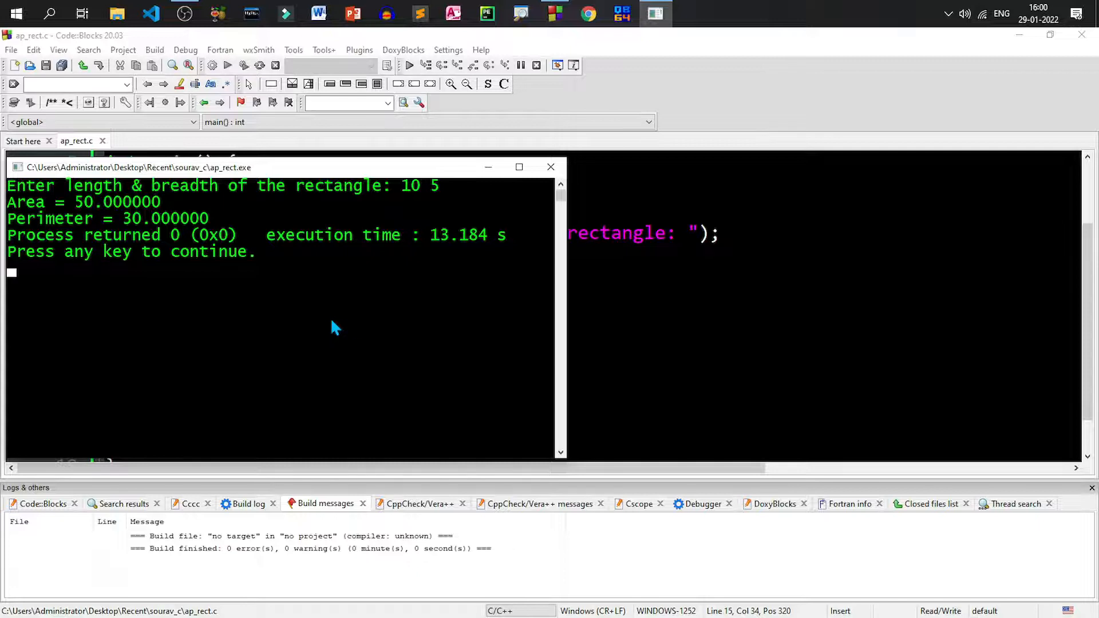